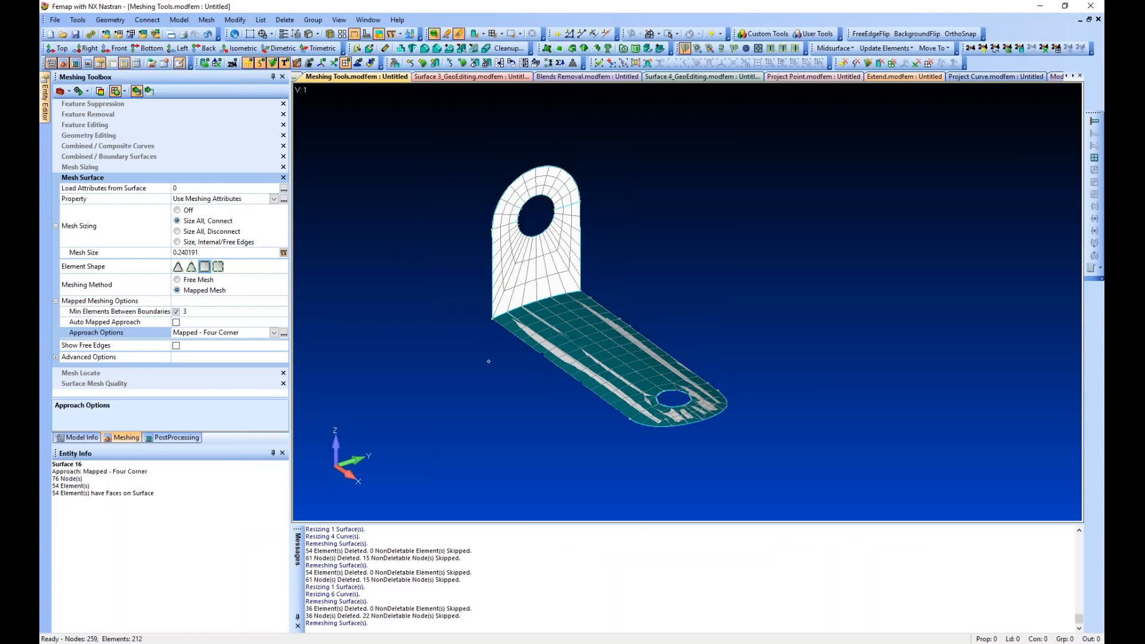
Try Match Curve(s) sizing on a plate edge, then return to Size Curve(s) in the Meshing Toolbox
{"action": "left_click", "coordinate": [80, 167]}
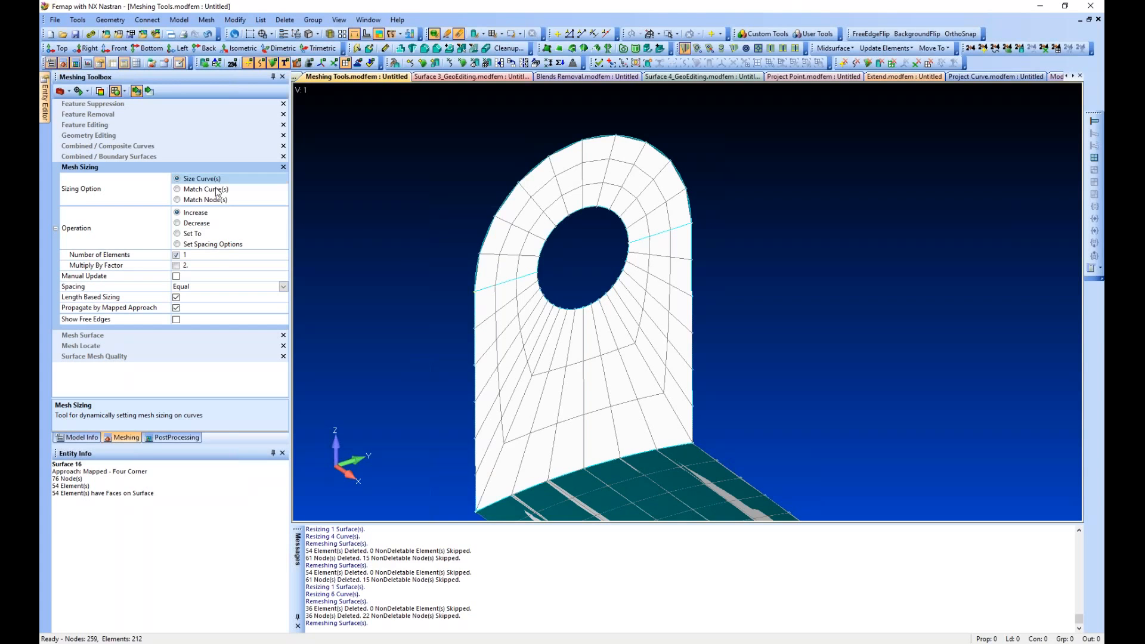
{"action": "left_click", "coordinate": [176, 190]}
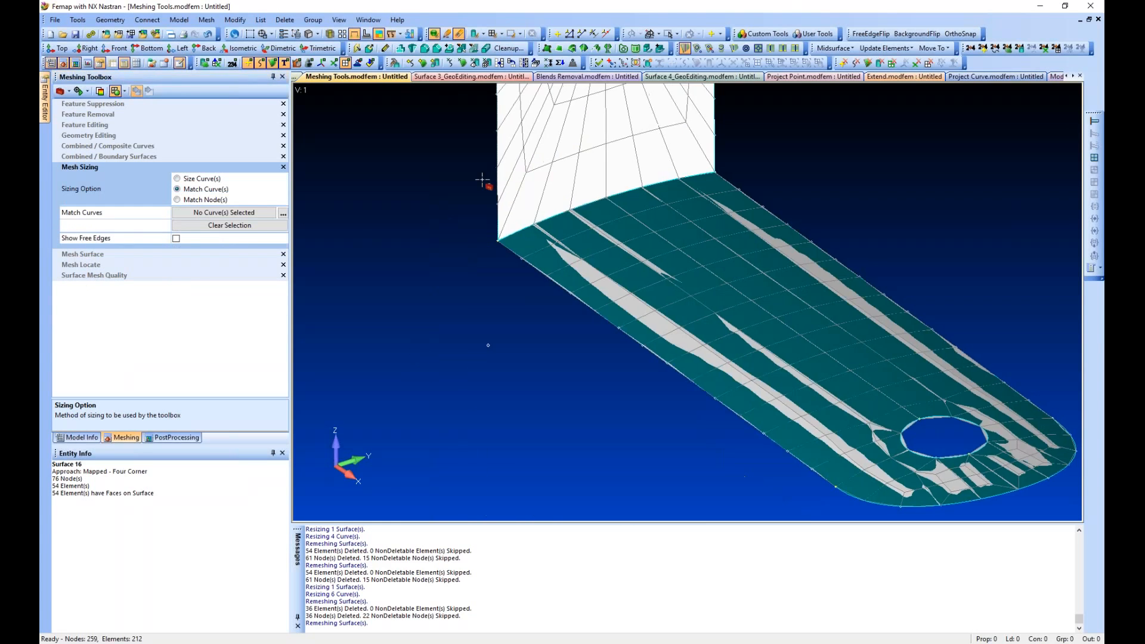
{"action": "left_click", "coordinate": [613, 324]}
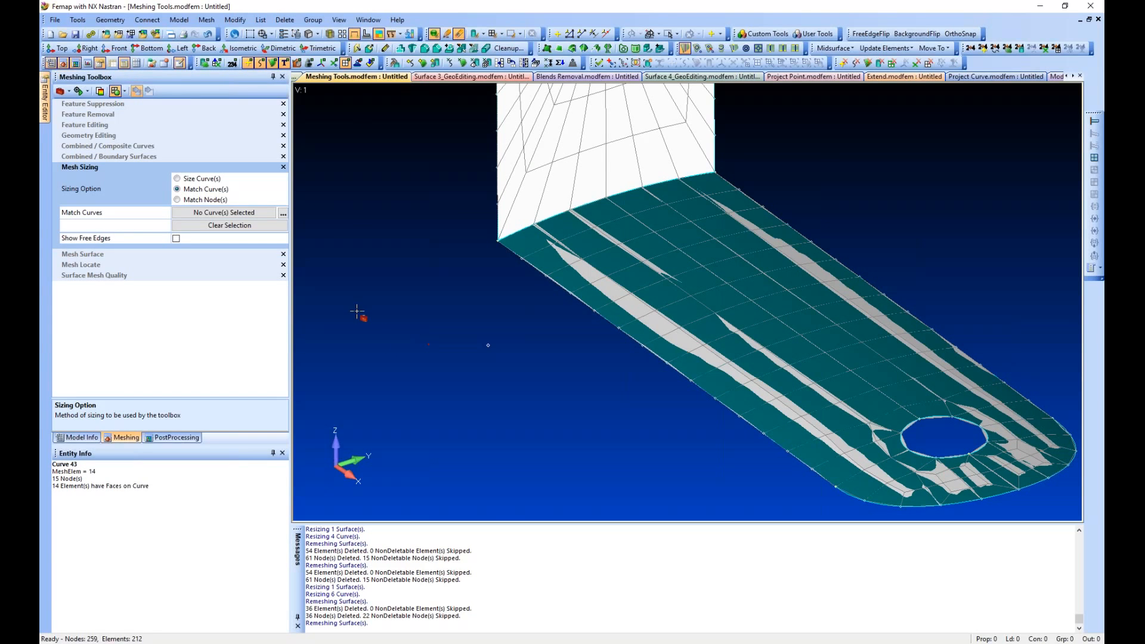
{"action": "left_click", "coordinate": [176, 178]}
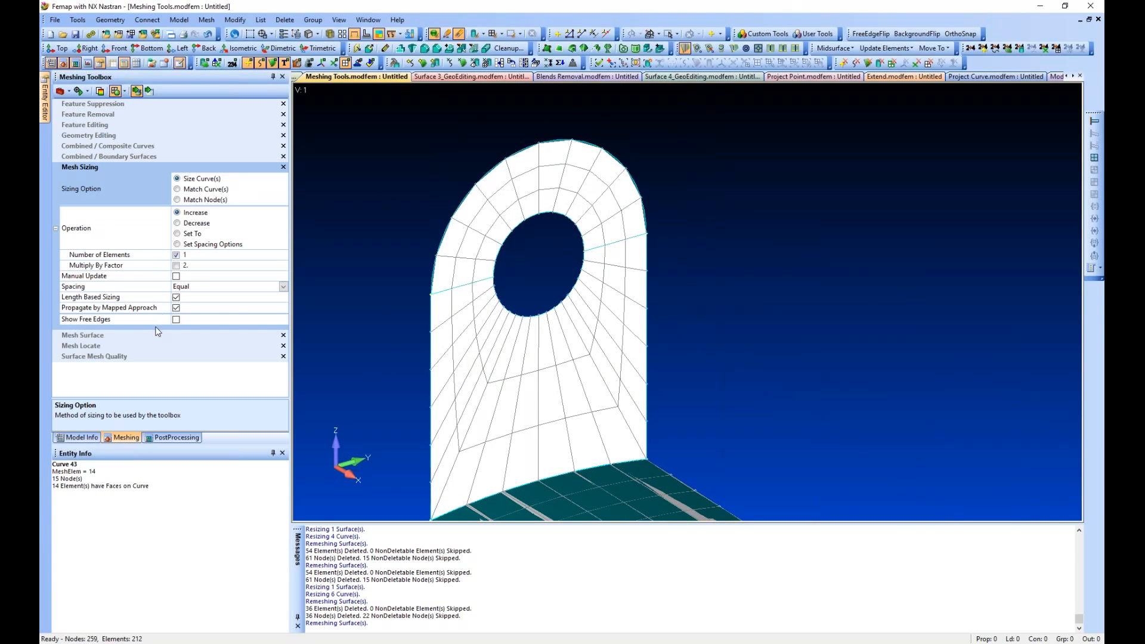
{"action": "mouse_move", "coordinate": [363, 229]}
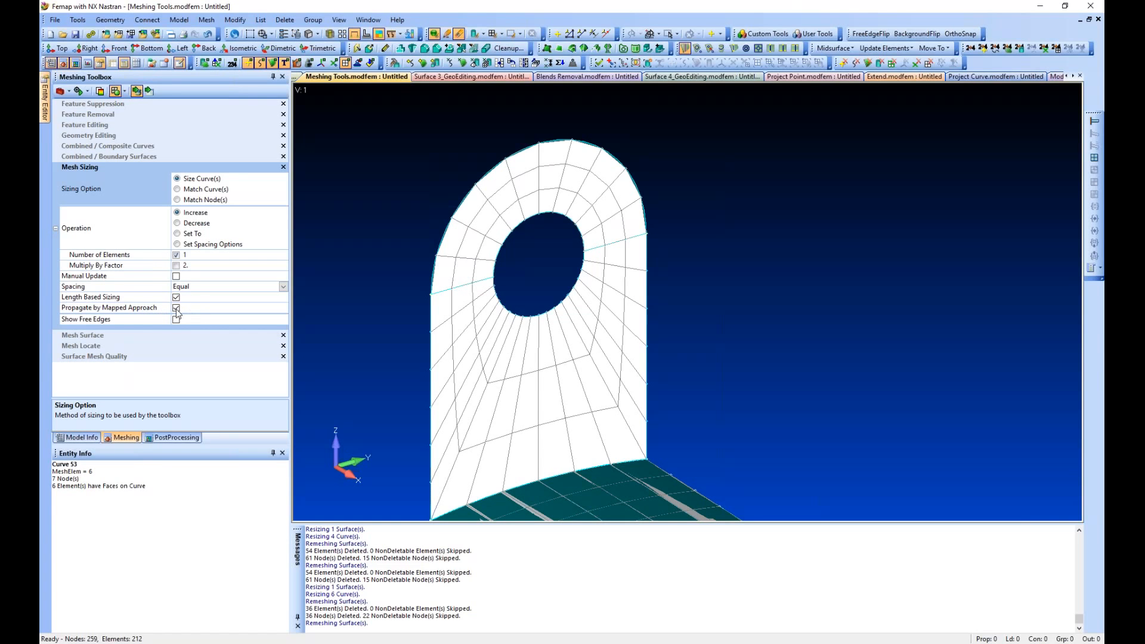
Increase elements on the arched outer edge, then decrease the count around the hole
{"action": "left_click", "coordinate": [512, 158]}
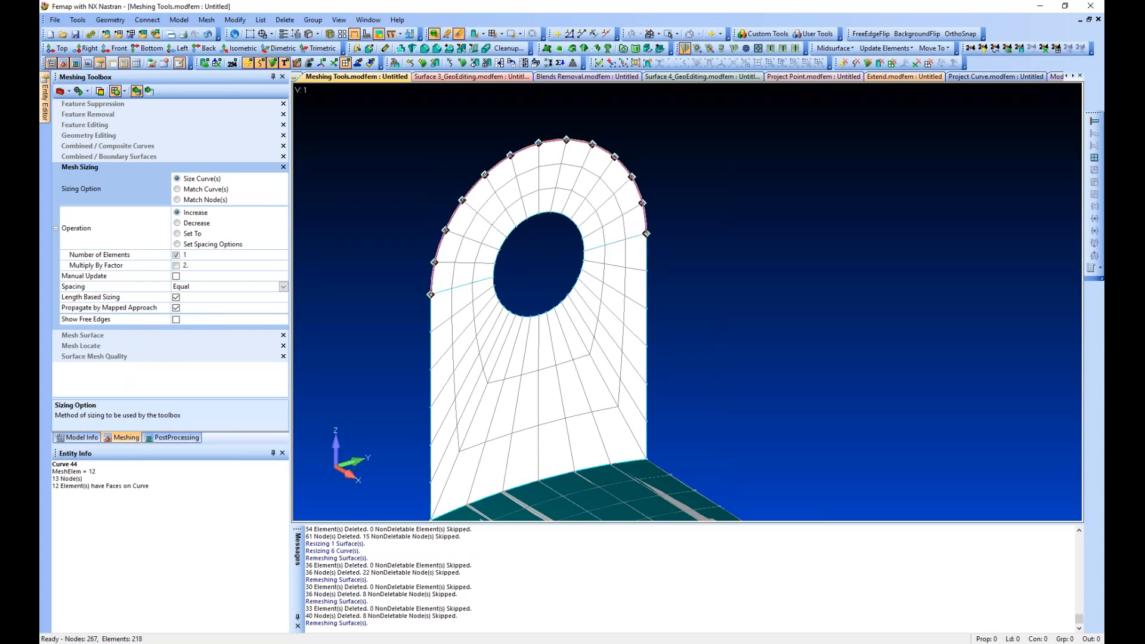
{"action": "left_click", "coordinate": [460, 281]}
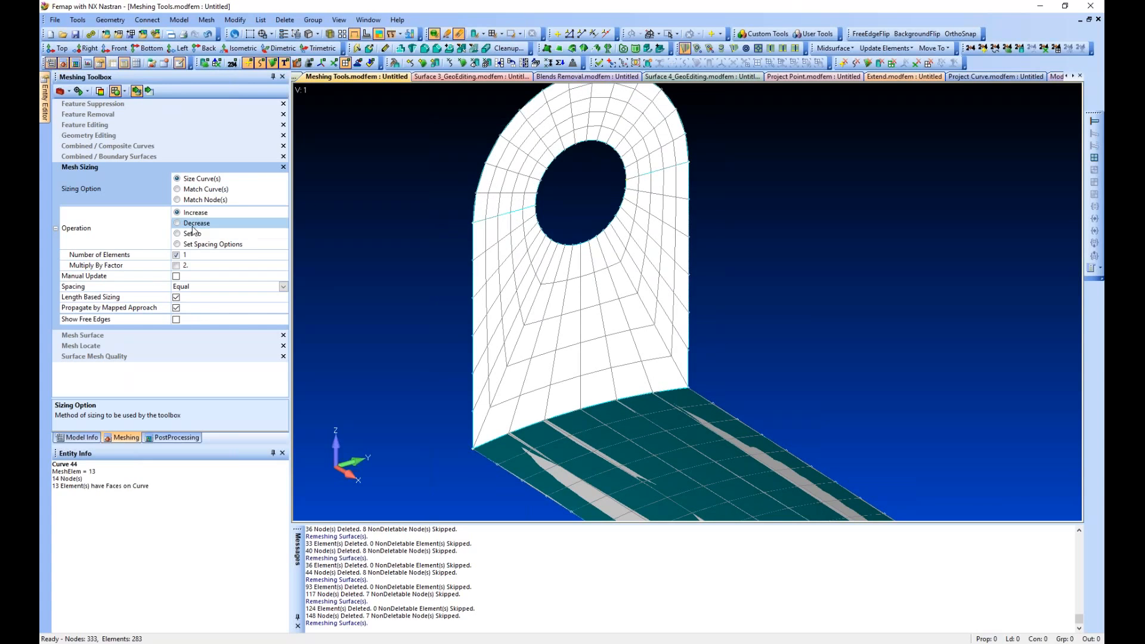
{"action": "left_click", "coordinate": [177, 223]}
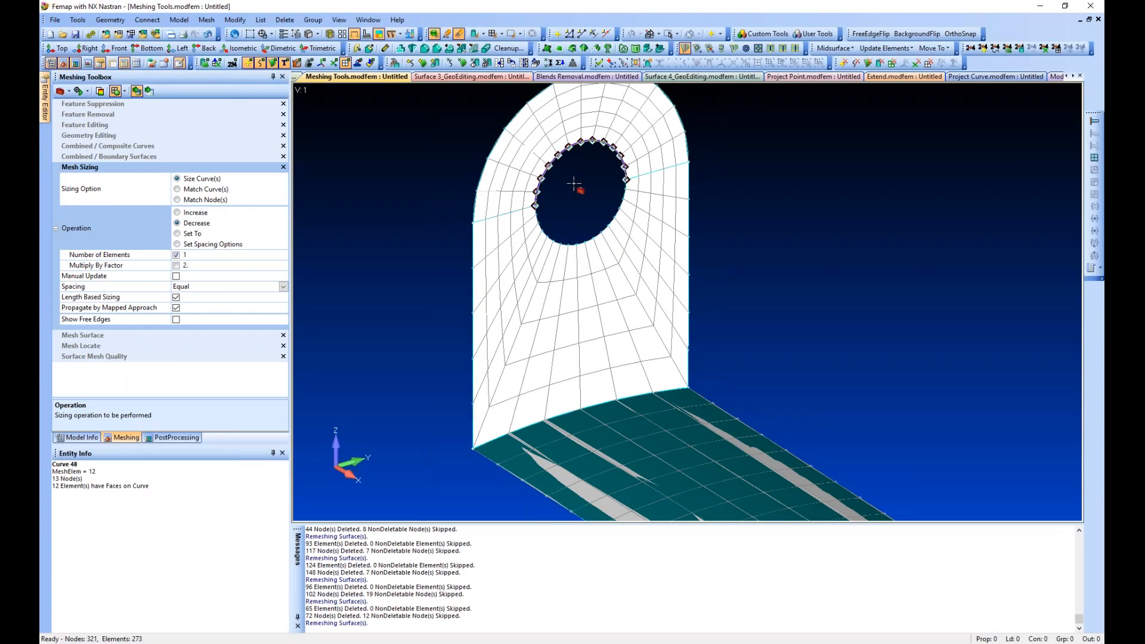
{"action": "left_click", "coordinate": [176, 232]}
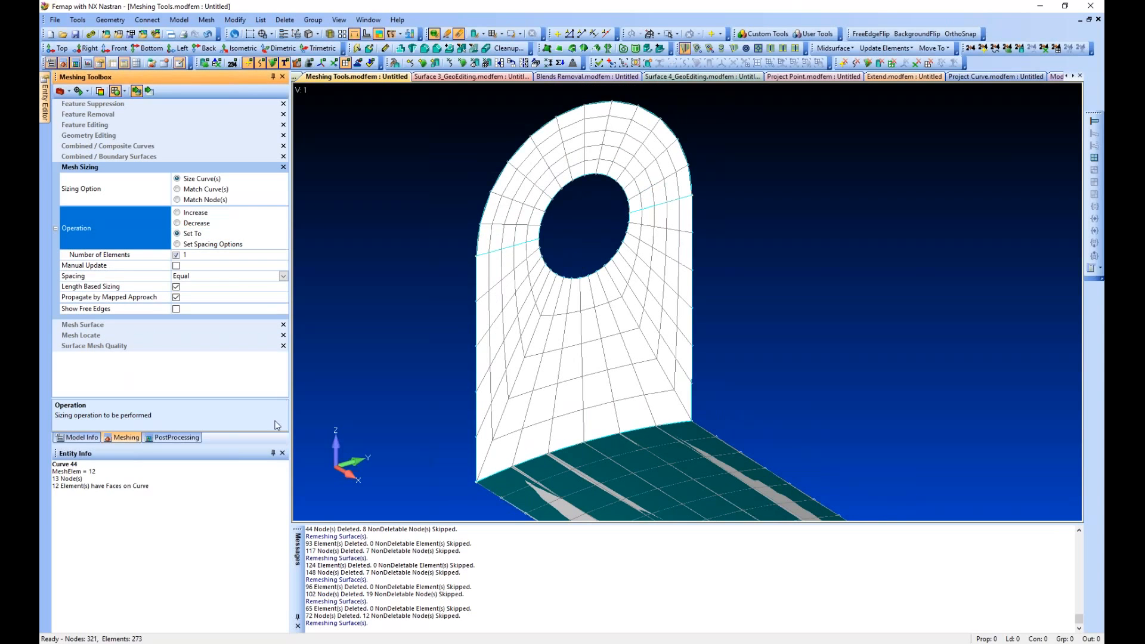
Set the hole's edge curve to exactly 16 elements, remeshing the tab around it
{"action": "left_click", "coordinate": [599, 200]}
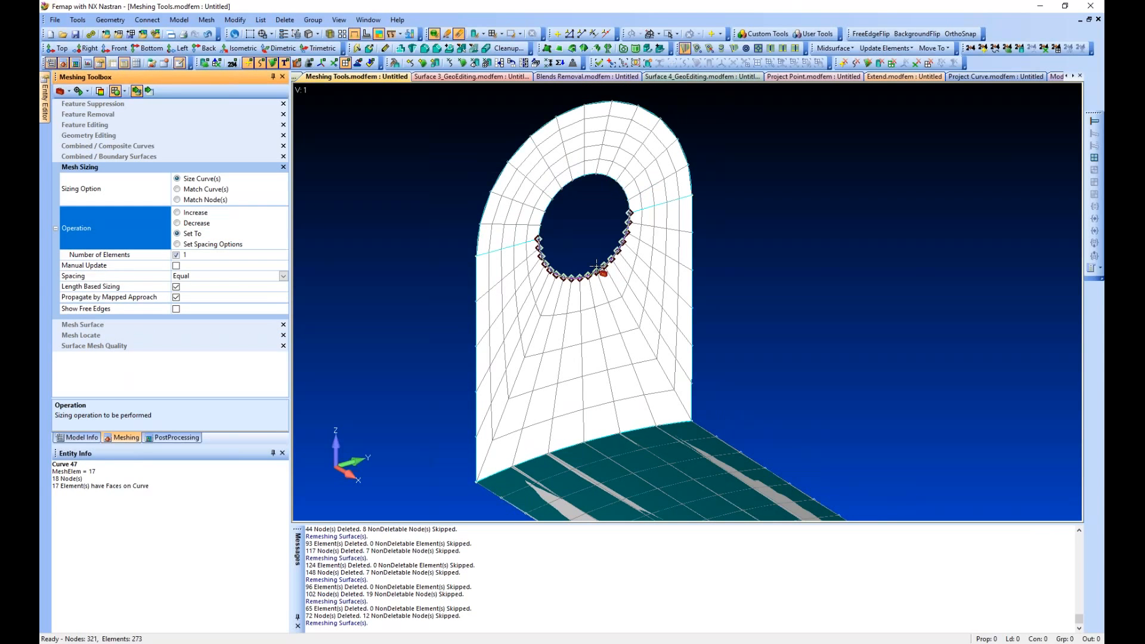
{"action": "left_click", "coordinate": [117, 254]}
{"action": "type", "text": "6"}
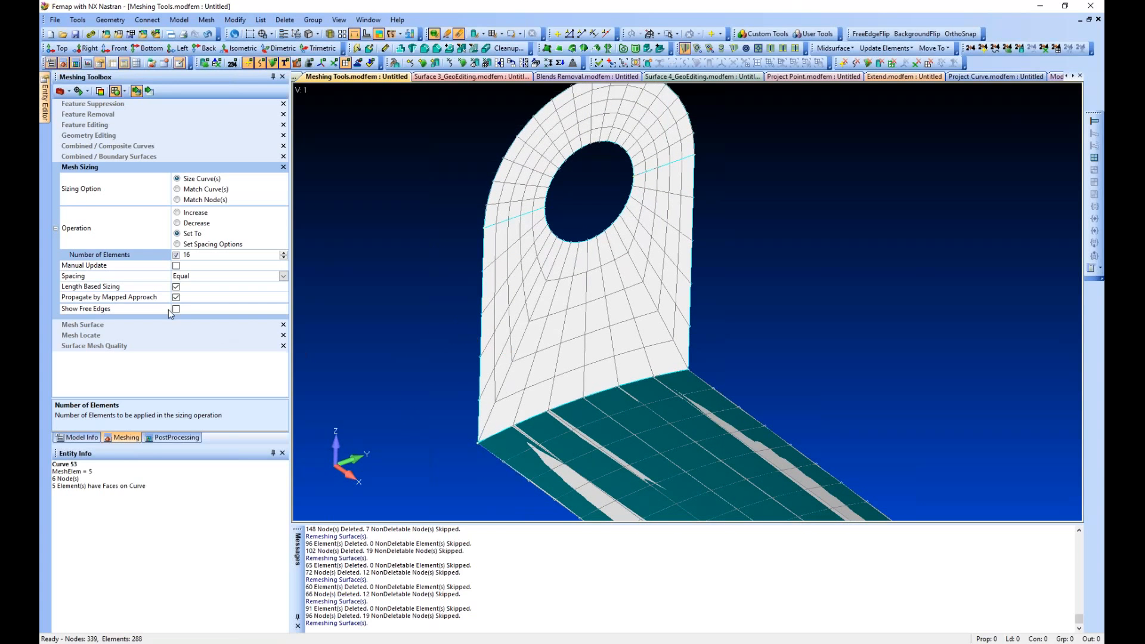
Show free edges and read the element counts on the hole and side curves, toggling the display
{"action": "left_click", "coordinate": [175, 308]}
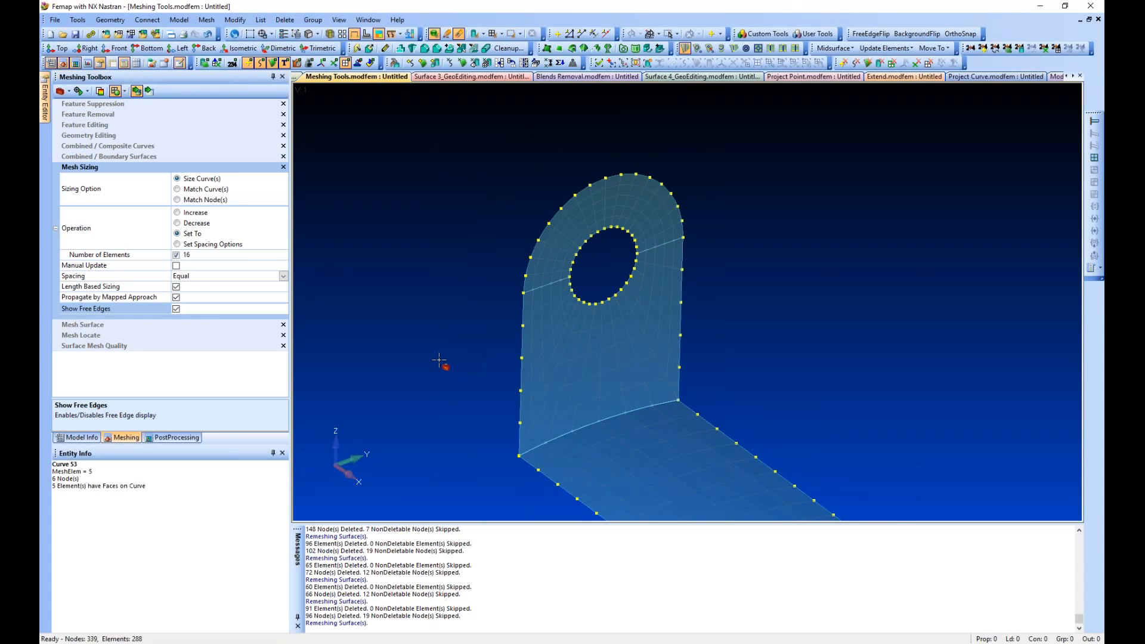
{"action": "left_click", "coordinate": [610, 303]}
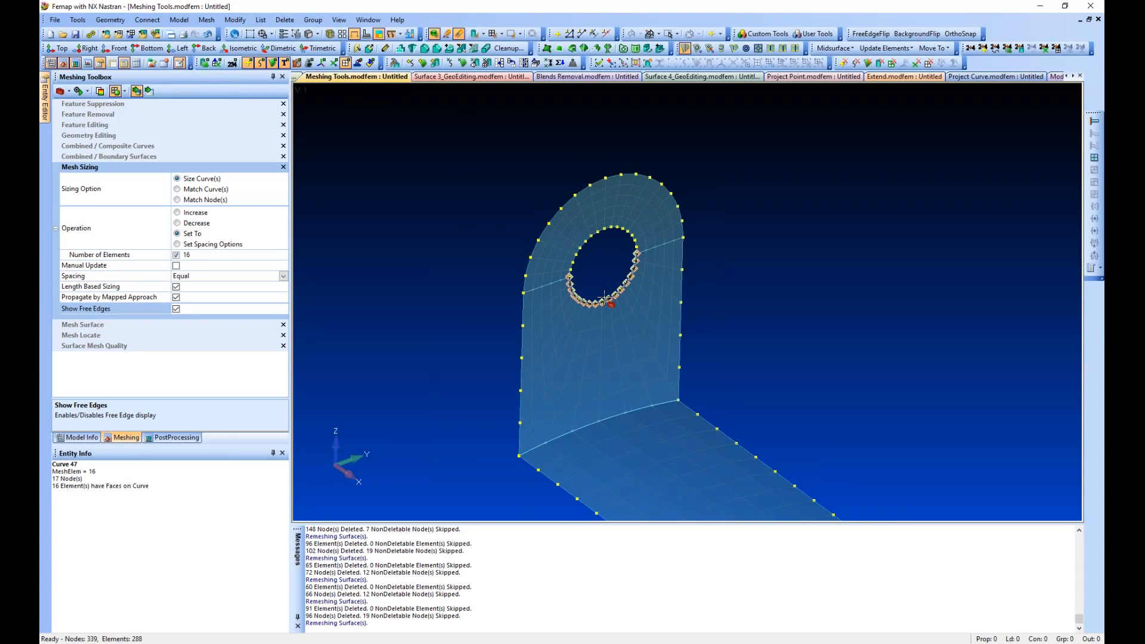
{"action": "left_click", "coordinate": [610, 299]}
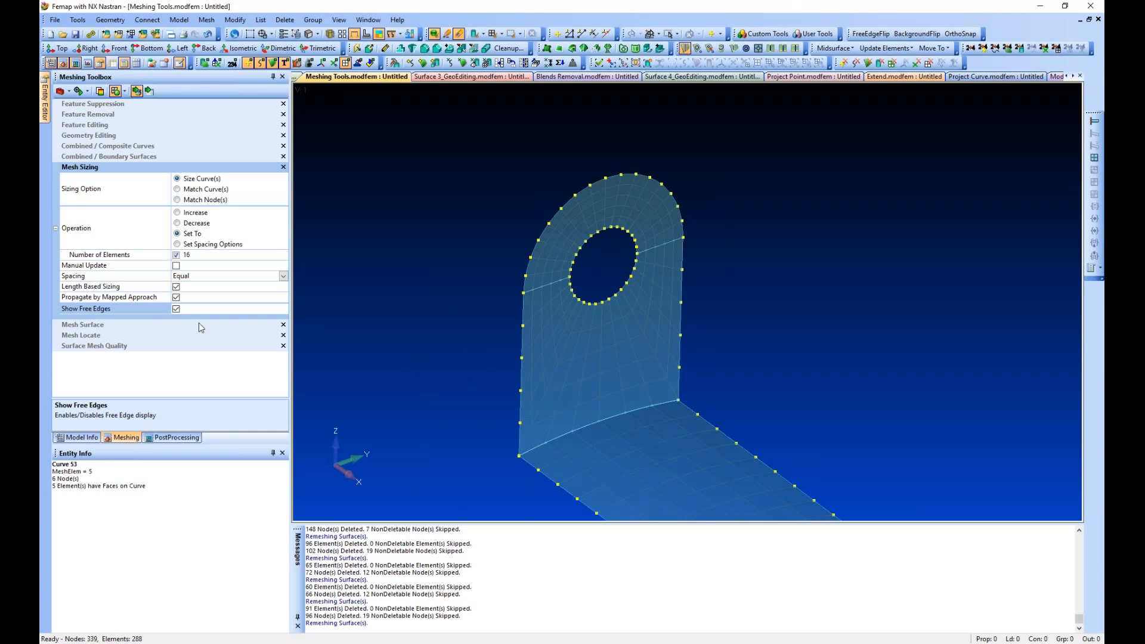
{"action": "left_click", "coordinate": [176, 308]}
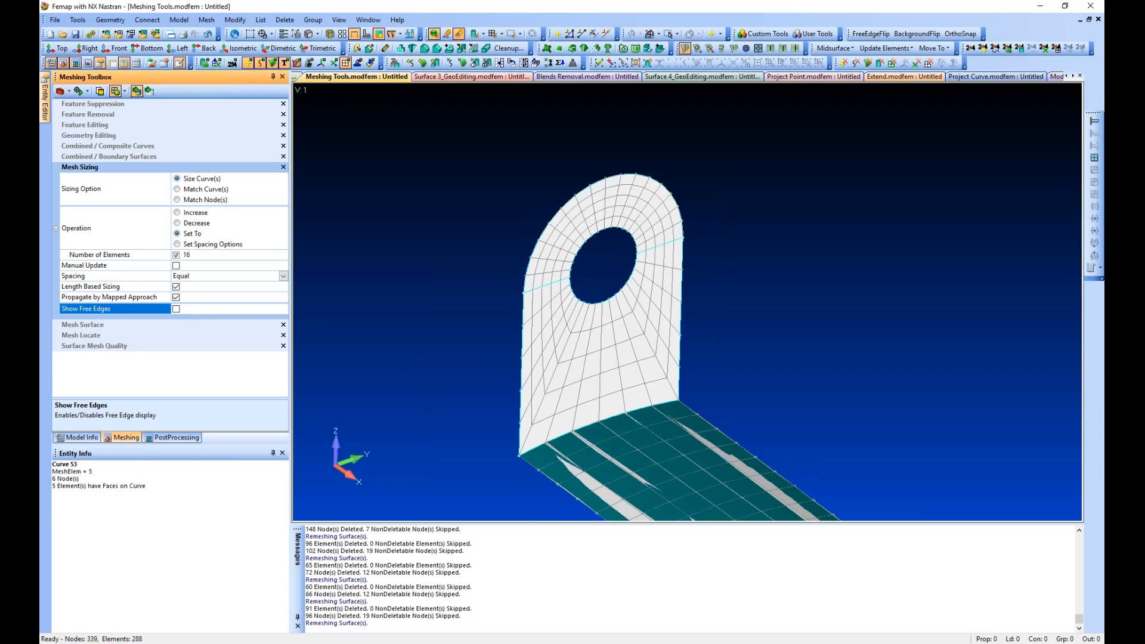
{"action": "left_click", "coordinate": [176, 308]}
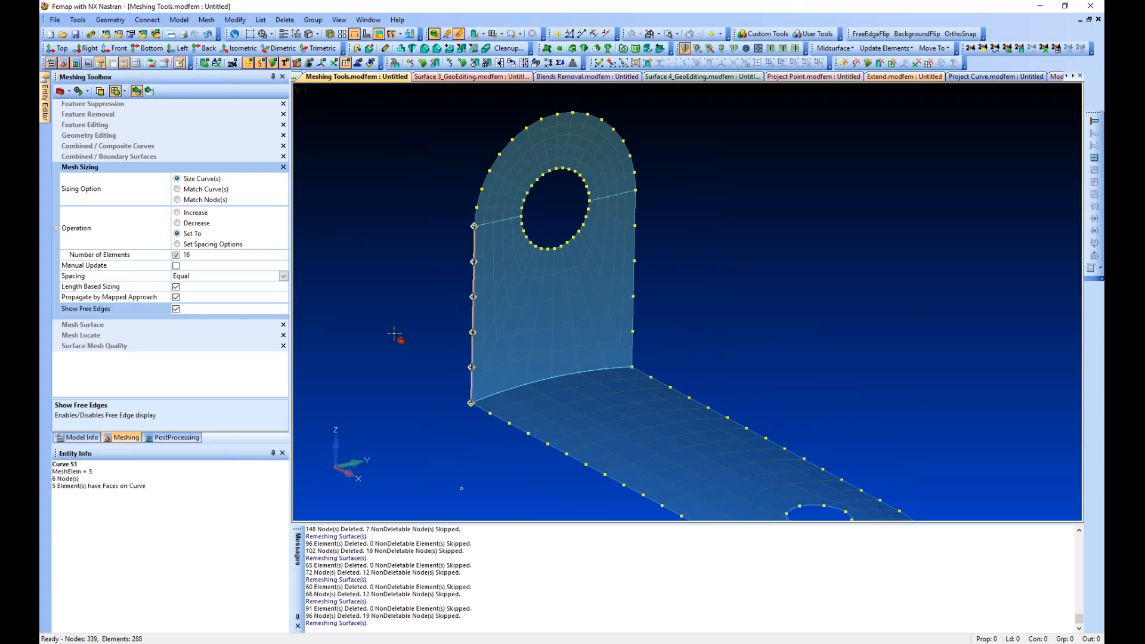
{"action": "mouse_move", "coordinate": [396, 337]}
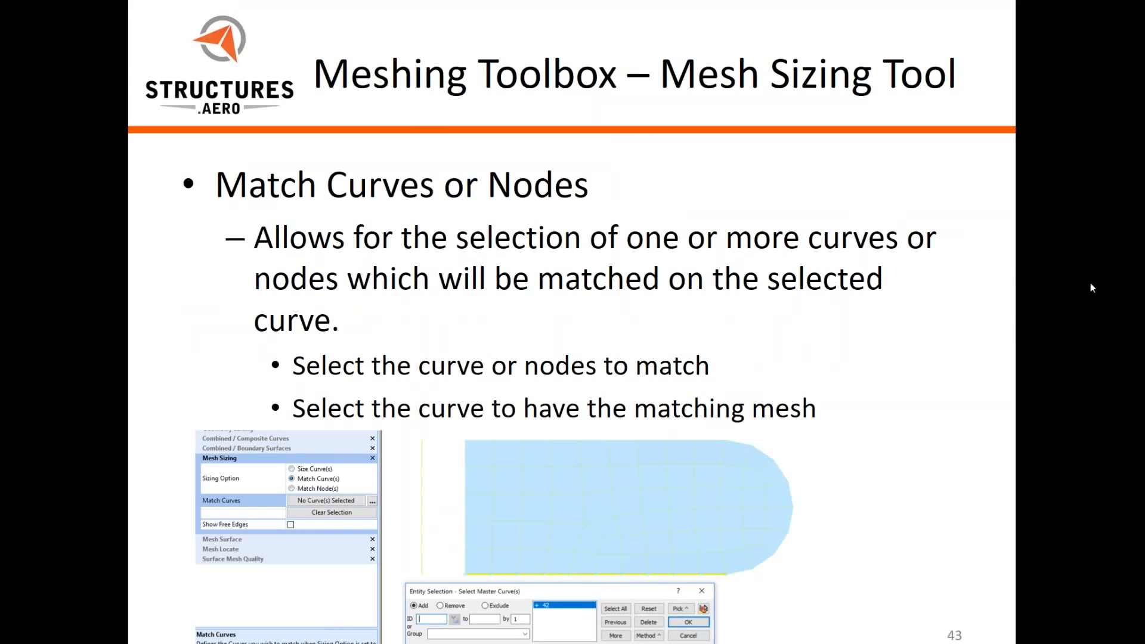
{"action": "mouse_move", "coordinate": [584, 206]}
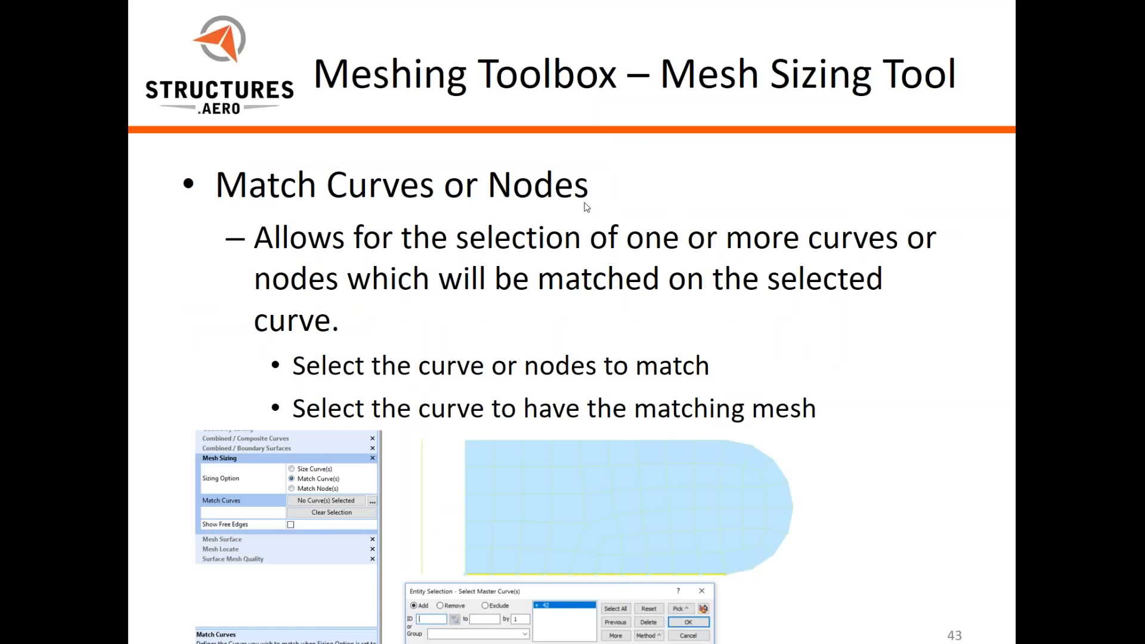
{"action": "mouse_move", "coordinate": [613, 209]}
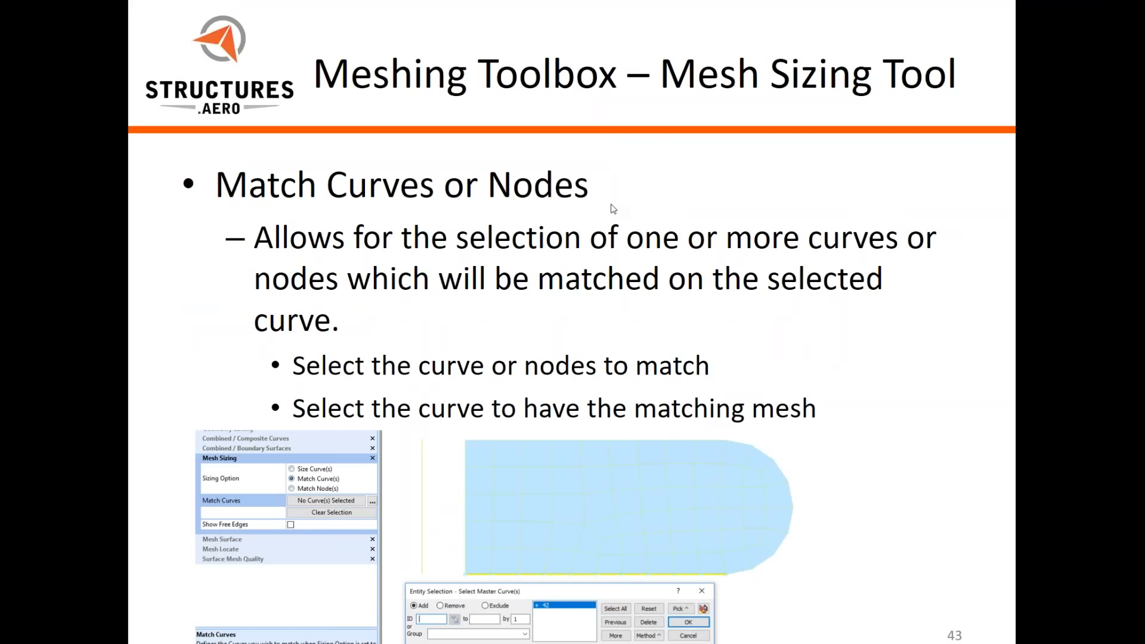
{"action": "mouse_move", "coordinate": [646, 210]}
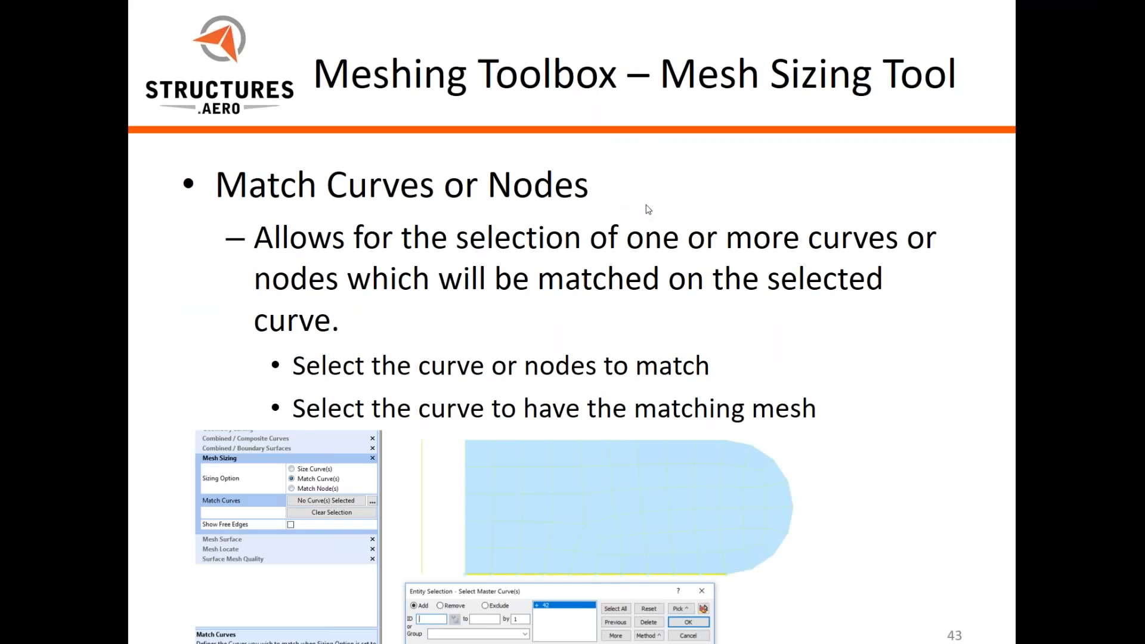
{"action": "mouse_move", "coordinate": [542, 314]}
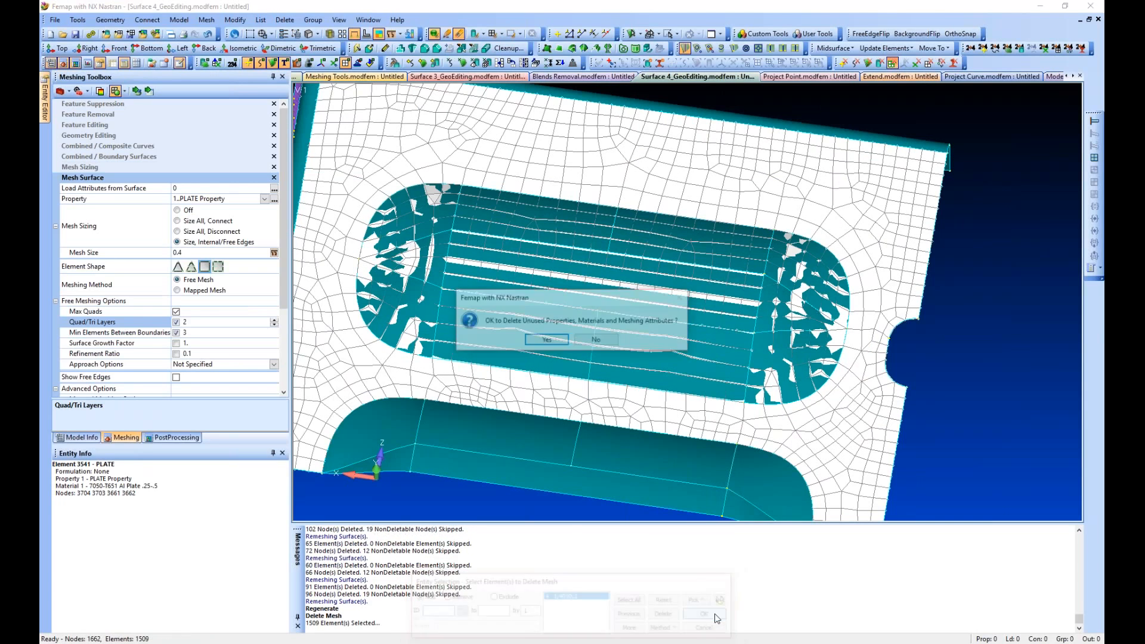
Delete the old mesh and set curve sizing to Biased, Use Pick Location, bias factor 4, Increase by 1 element
{"action": "left_click", "coordinate": [545, 339]}
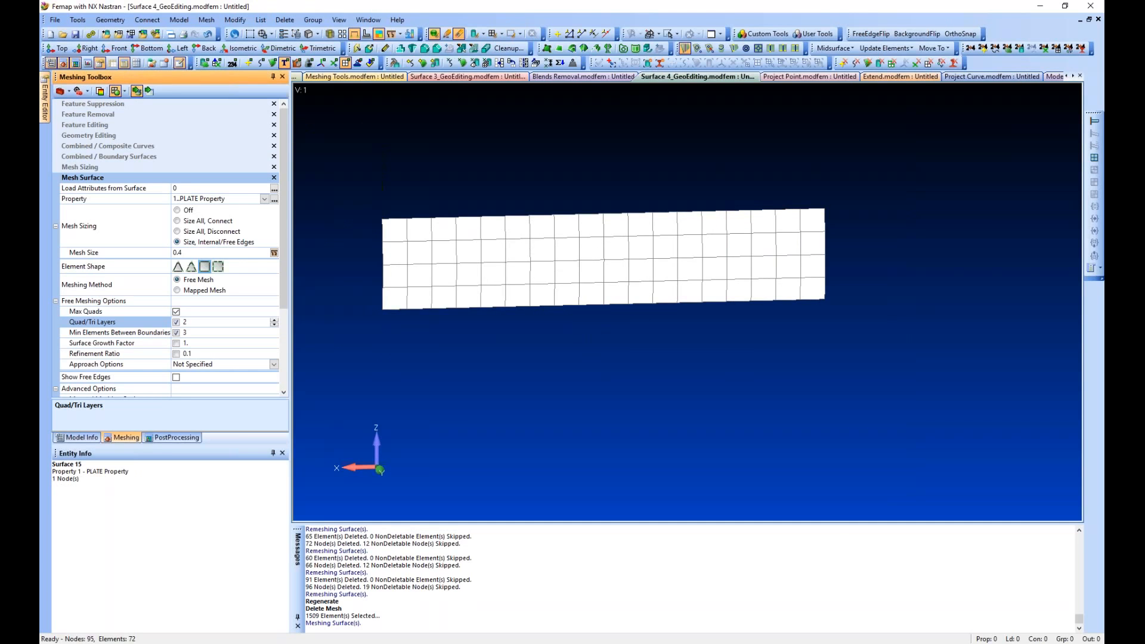
{"action": "left_click", "coordinate": [80, 167]}
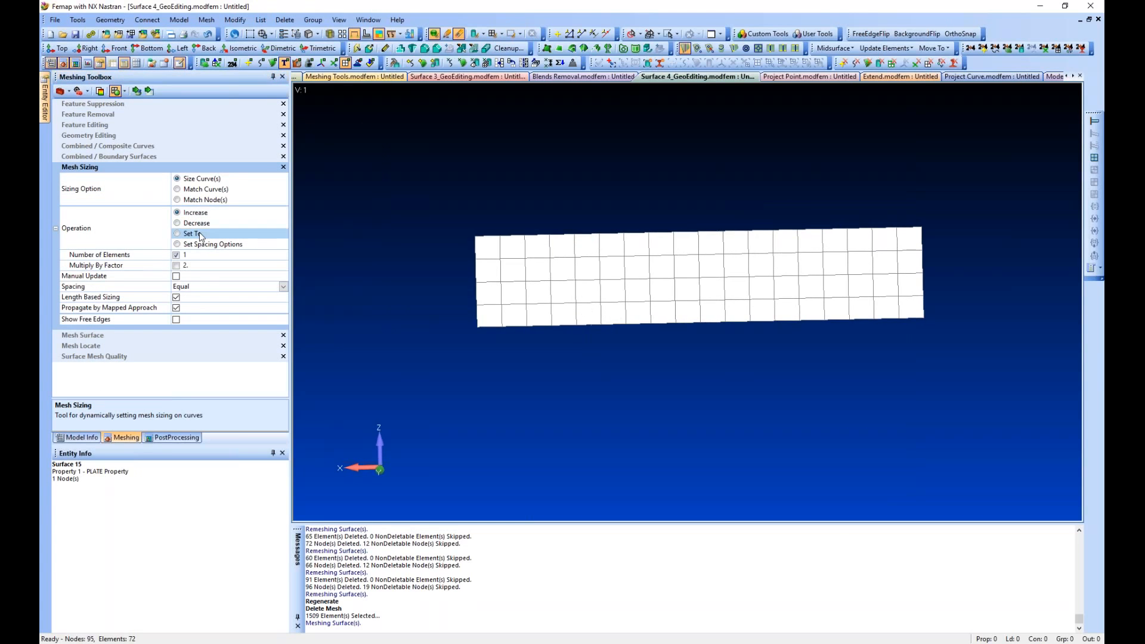
{"action": "left_click", "coordinate": [177, 244]}
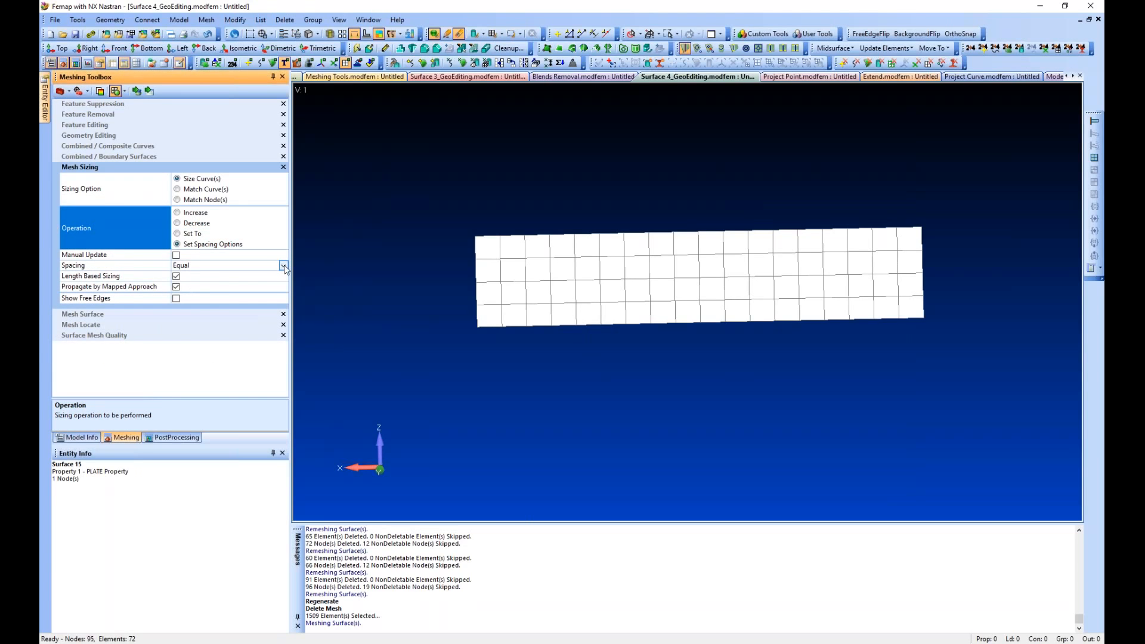
{"action": "left_click", "coordinate": [284, 265]}
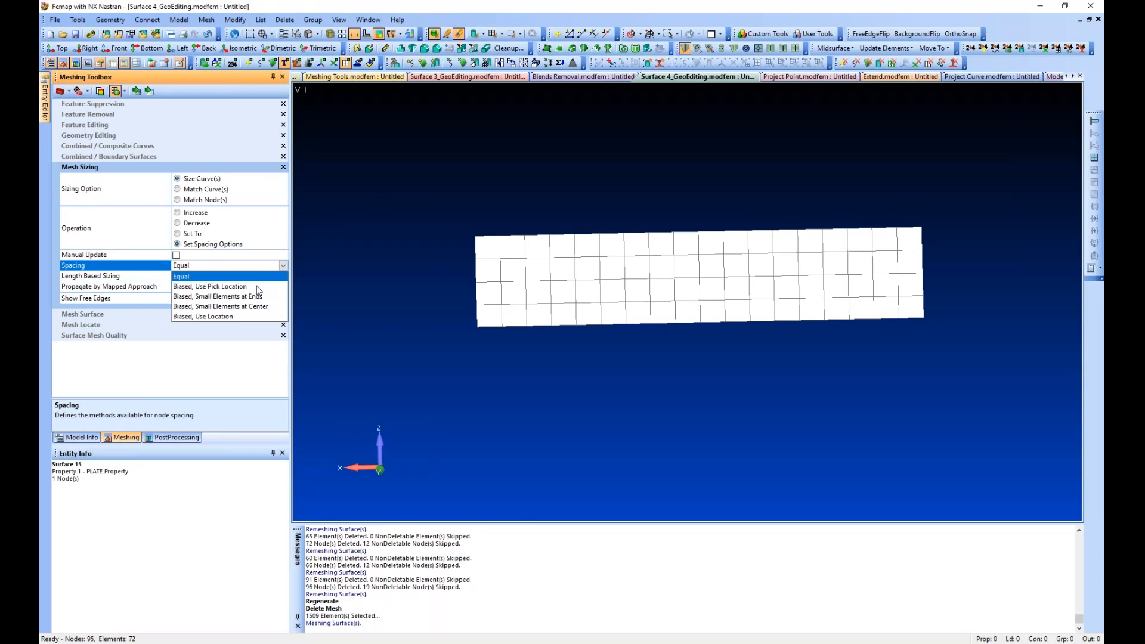
{"action": "left_click", "coordinate": [209, 285]}
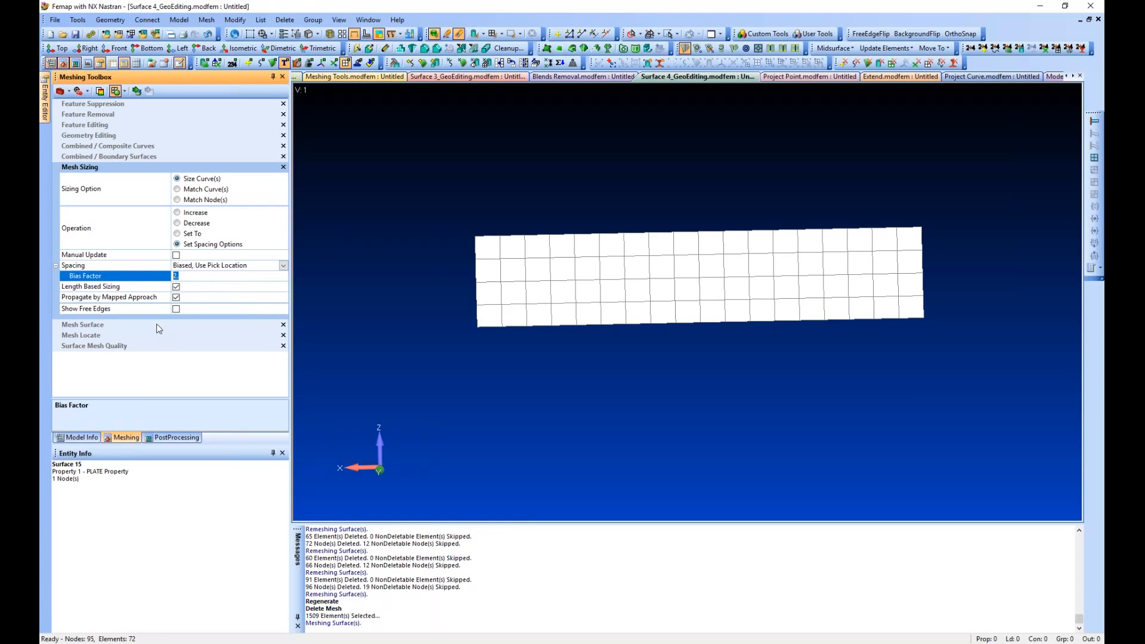
{"action": "type", "text": "4"}
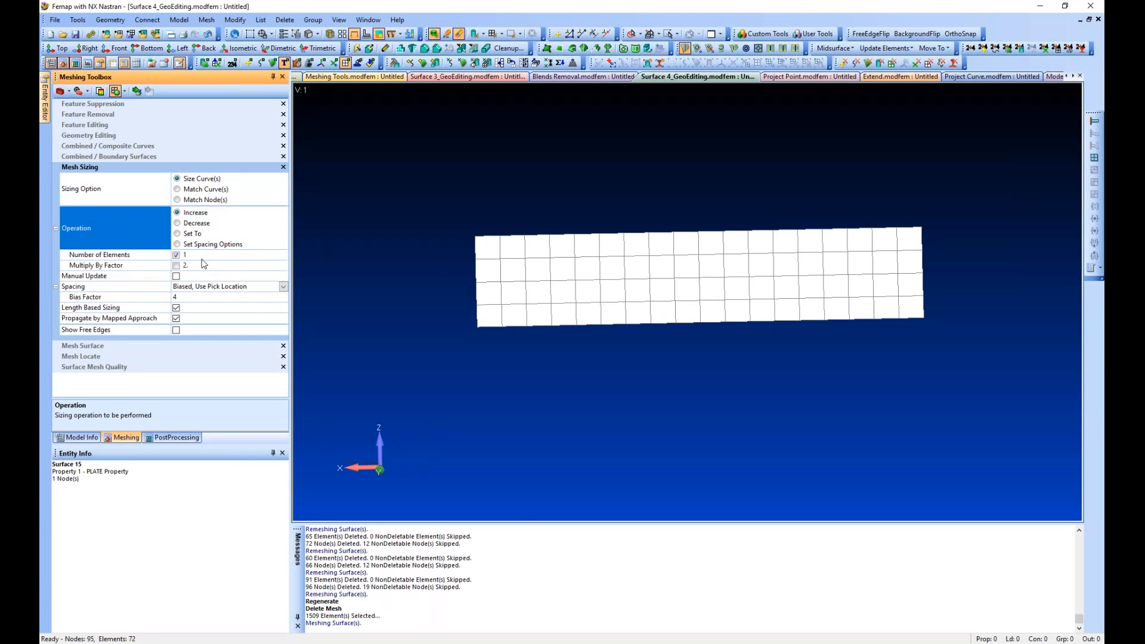
{"action": "mouse_move", "coordinate": [193, 305]}
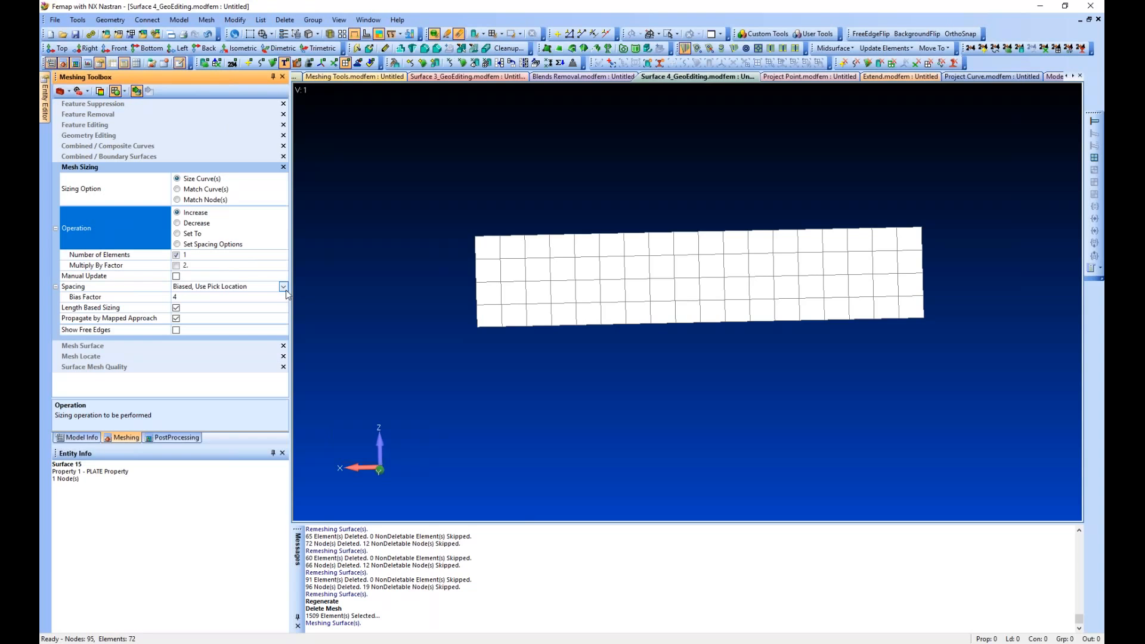
{"action": "left_click", "coordinate": [489, 235]}
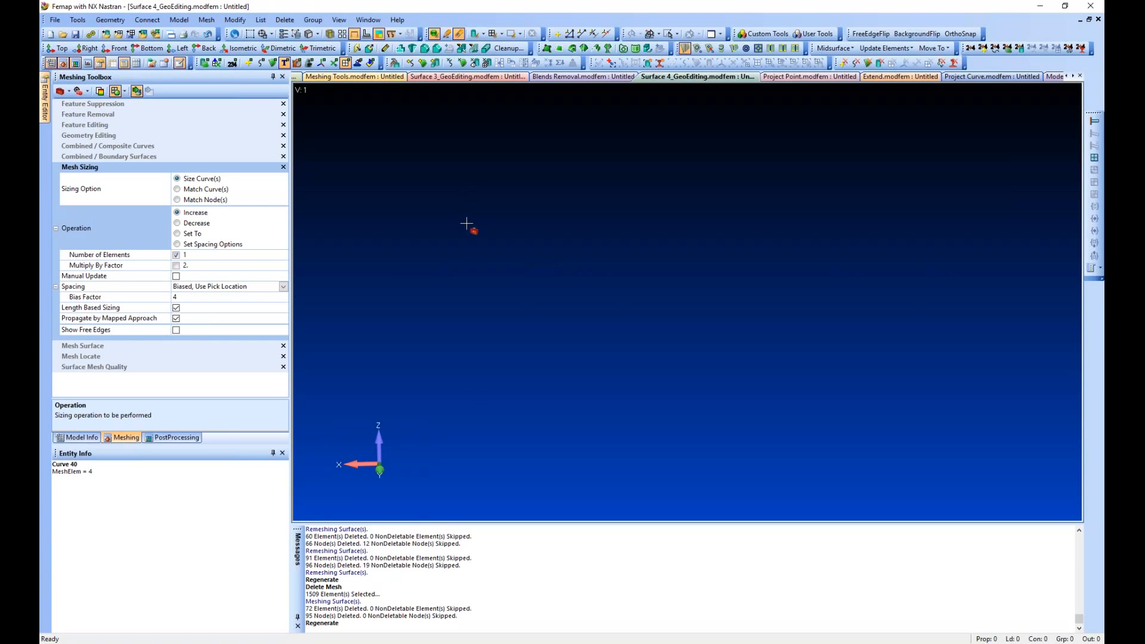
{"action": "left_click", "coordinate": [472, 231]}
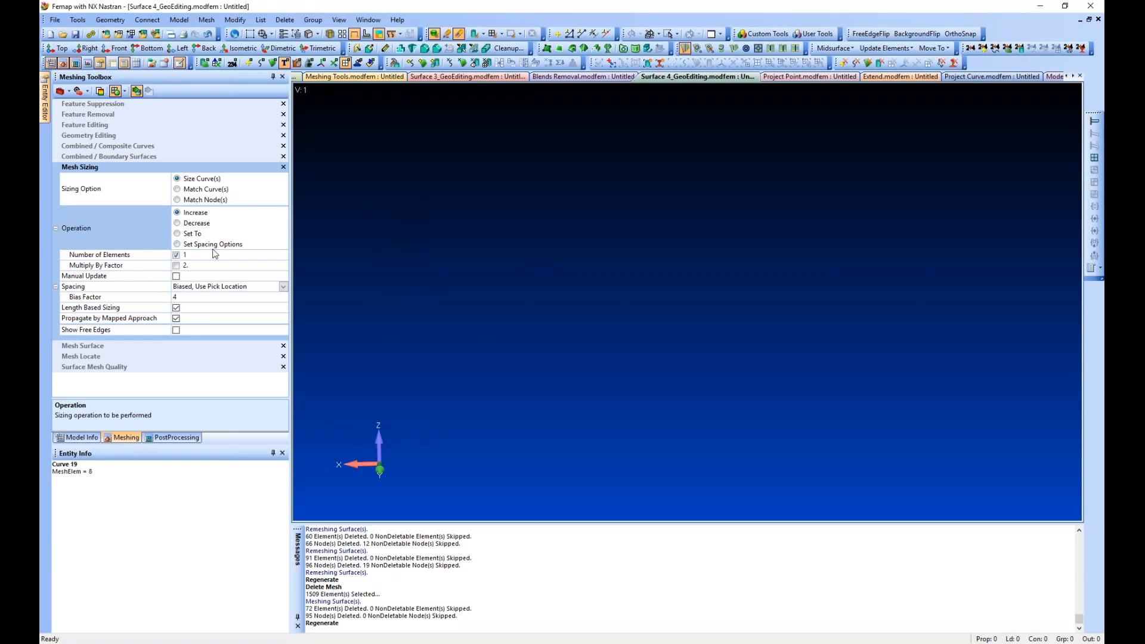
{"action": "mouse_move", "coordinate": [424, 49]}
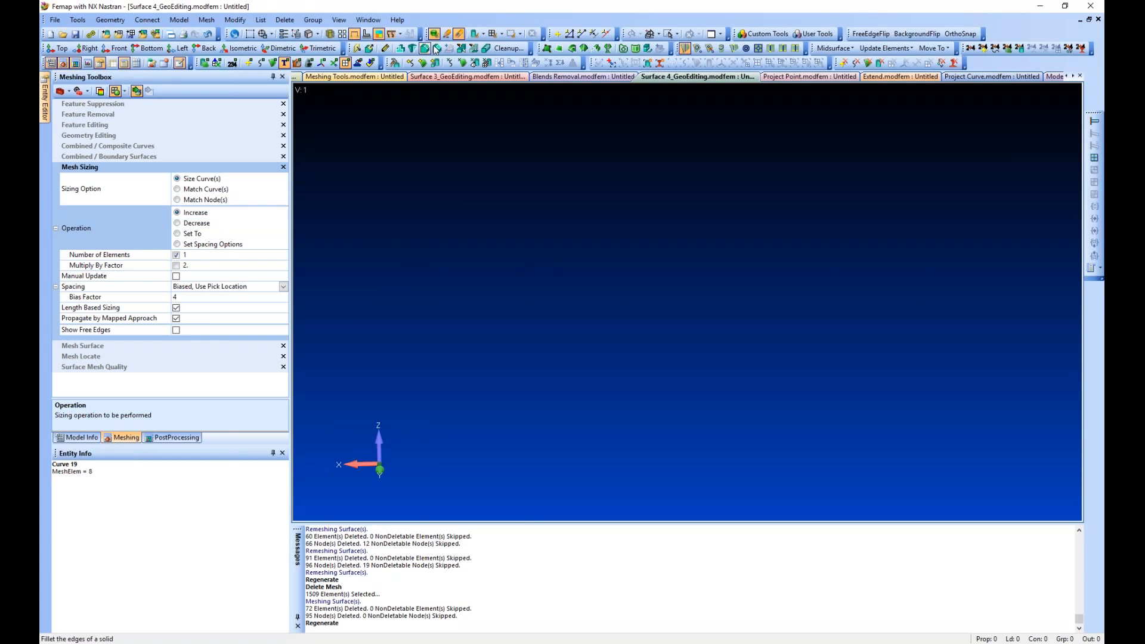
{"action": "mouse_move", "coordinate": [426, 47]}
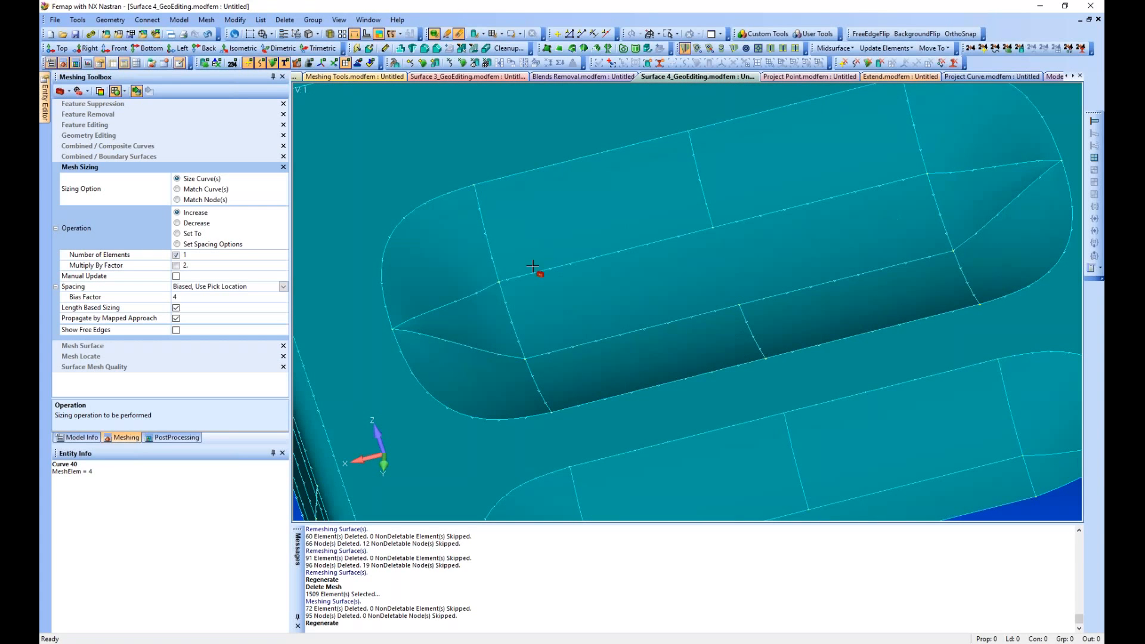
Add biased divisions on the plate's edge curves, including the top edge, and let the surface remesh
{"action": "left_click", "coordinate": [591, 334]}
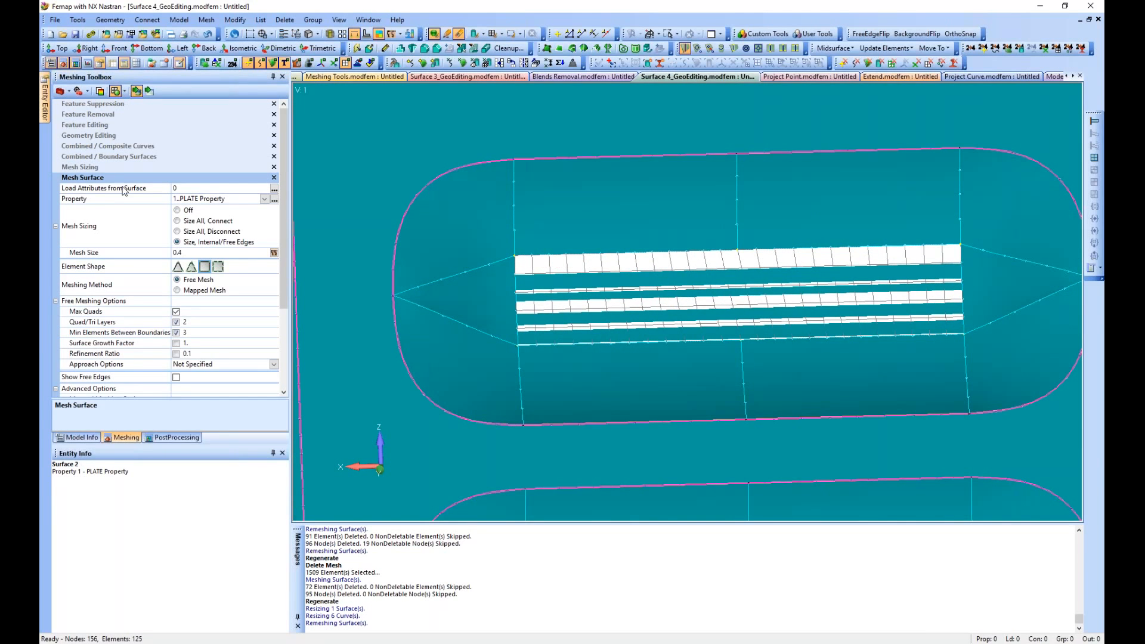
{"action": "left_click", "coordinate": [80, 167]}
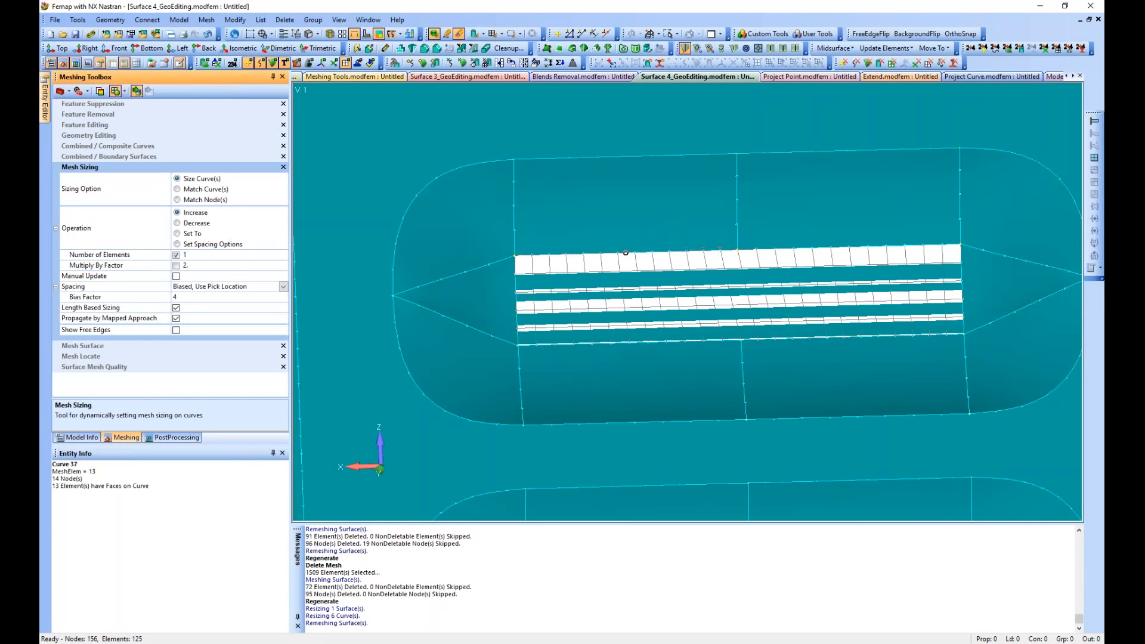
{"action": "left_click", "coordinate": [629, 343]}
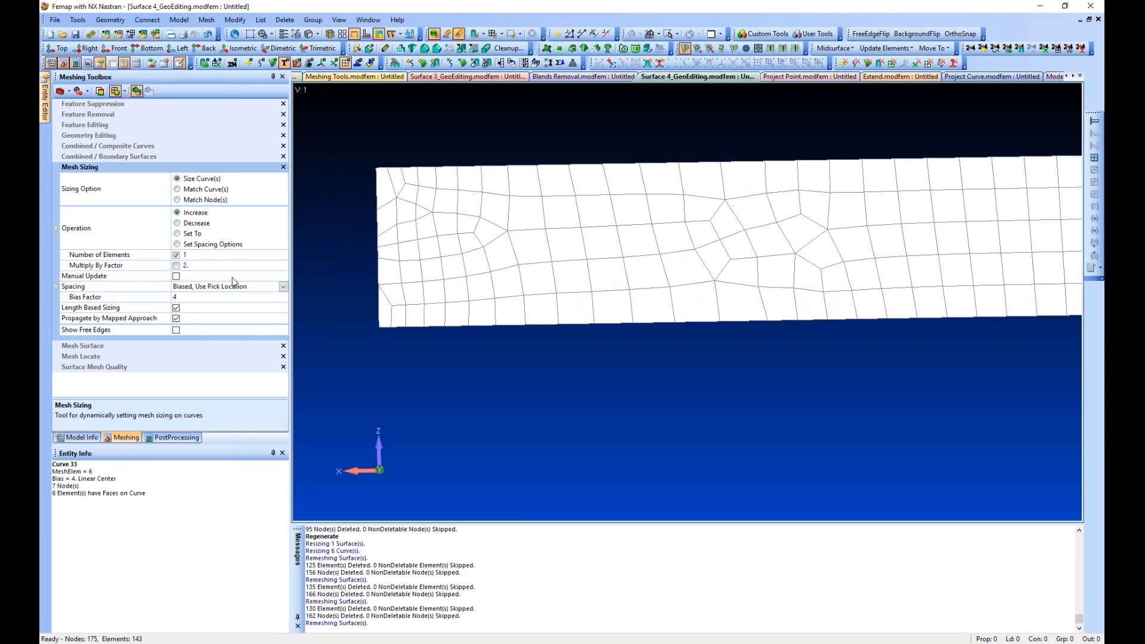
Set spacing to Biased, Small Elements at Ends and remesh the plate as a mapped quad mesh
{"action": "left_click", "coordinate": [282, 285]}
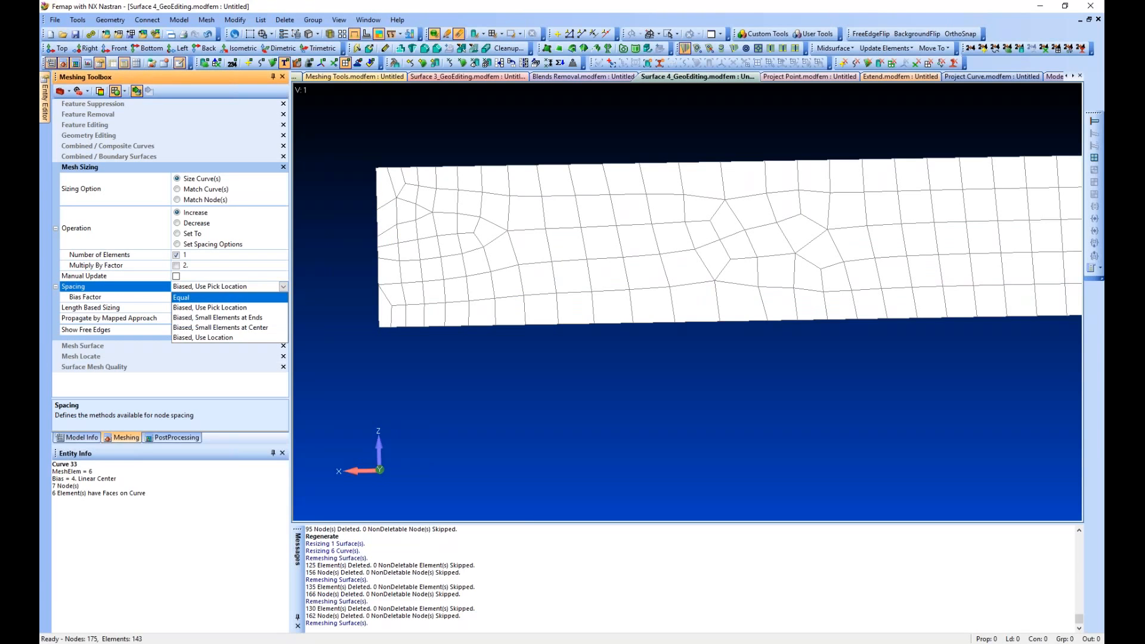
{"action": "left_click", "coordinate": [181, 297]}
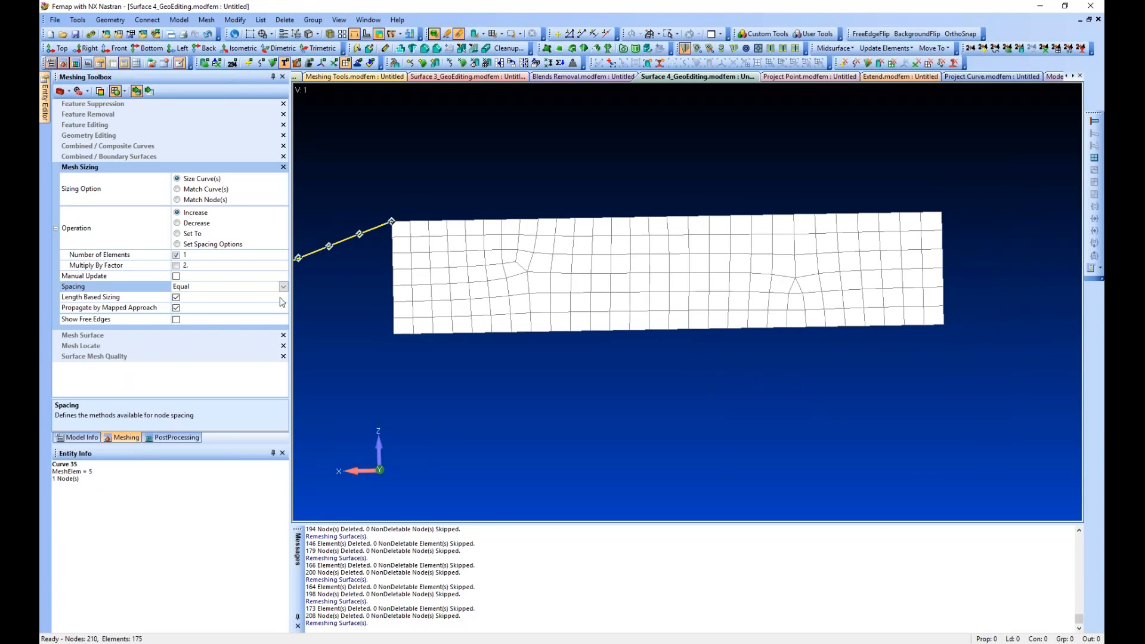
{"action": "left_click", "coordinate": [281, 285]}
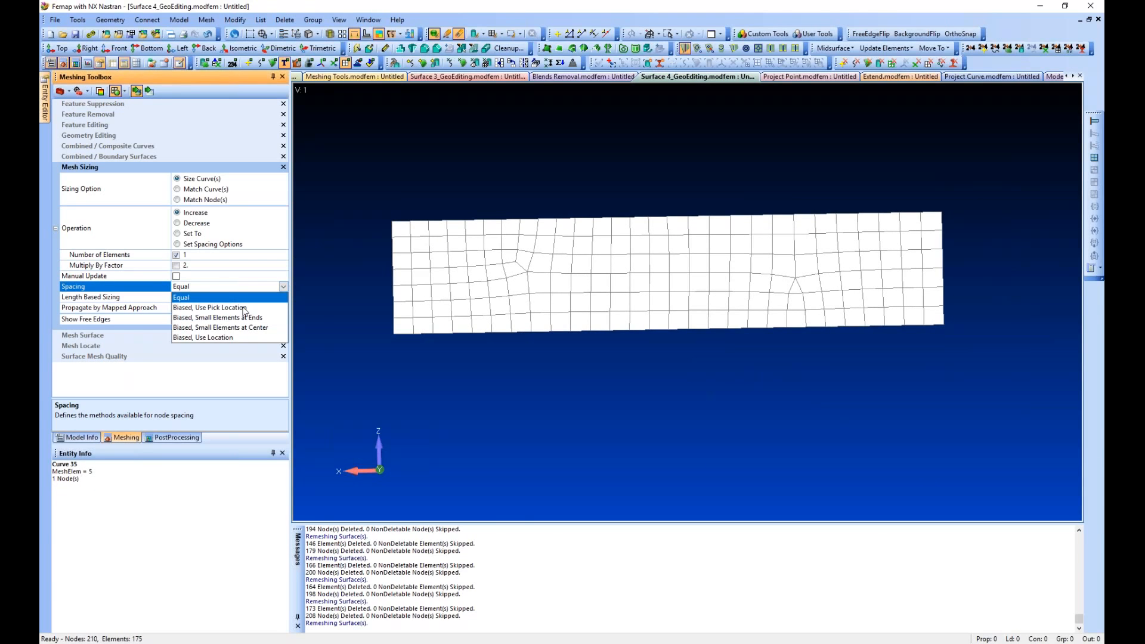
{"action": "mouse_move", "coordinate": [246, 317]}
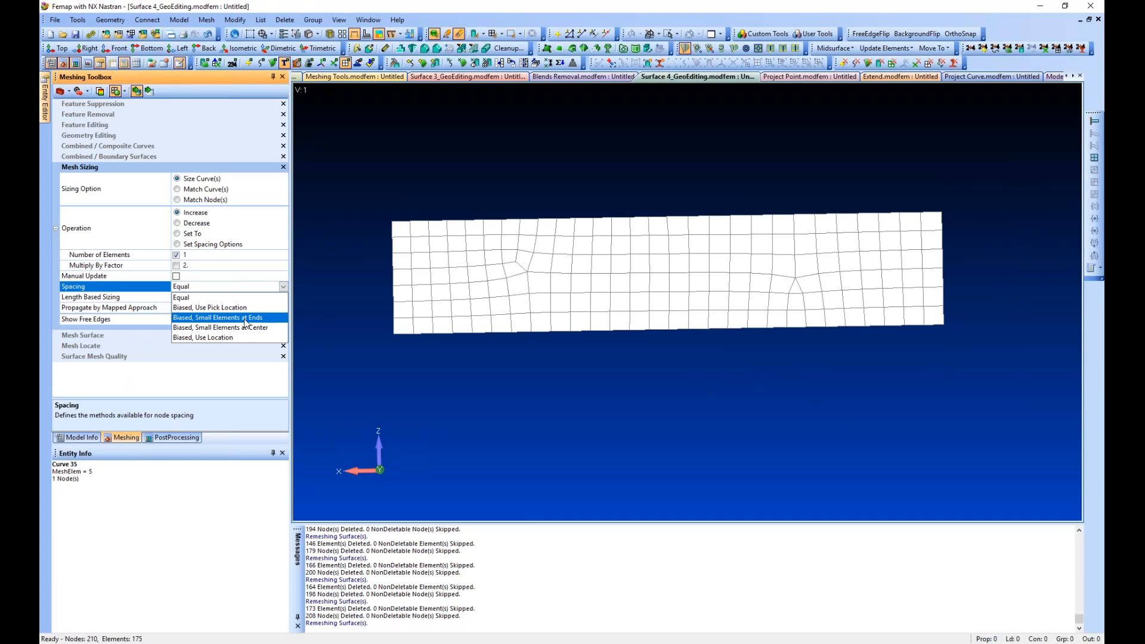
{"action": "left_click", "coordinate": [220, 317]}
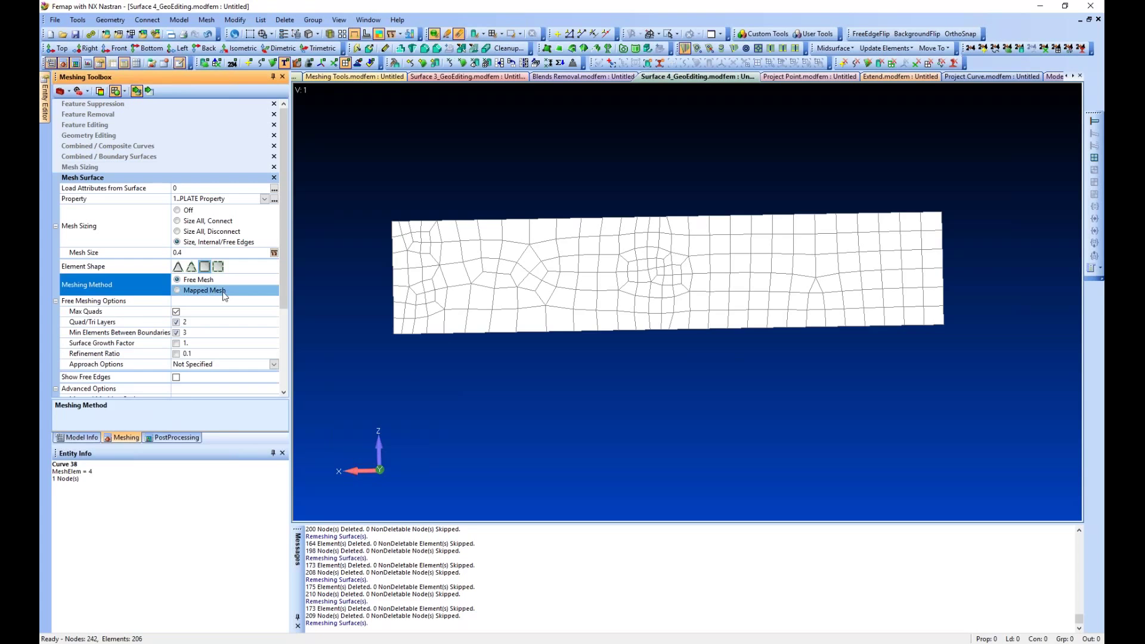
{"action": "left_click", "coordinate": [176, 290]}
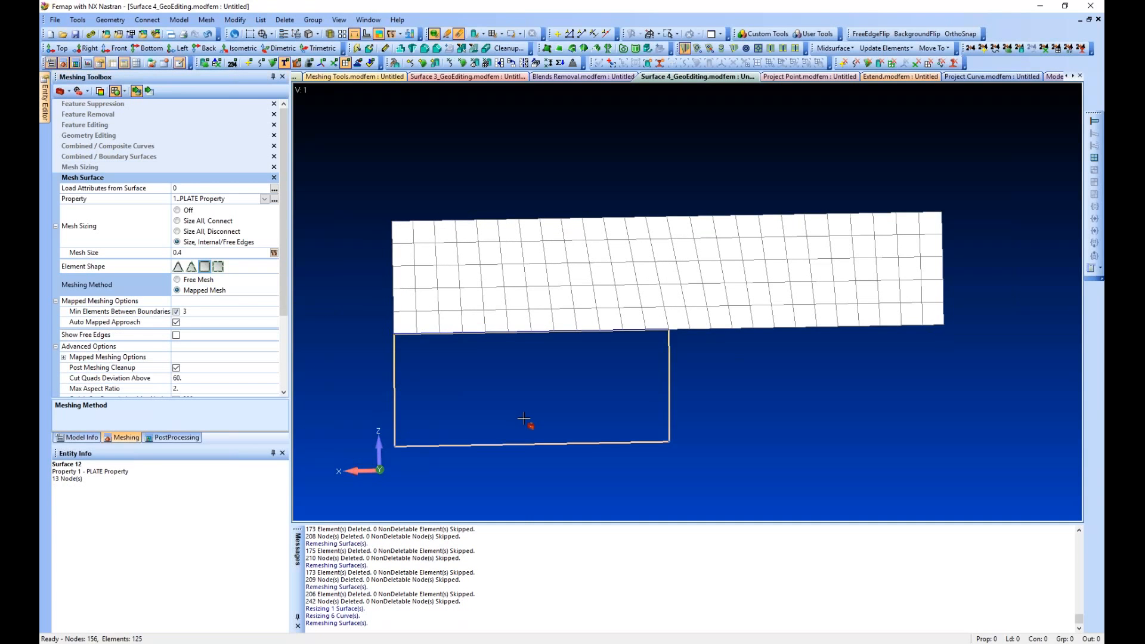
{"action": "left_click", "coordinate": [525, 418]}
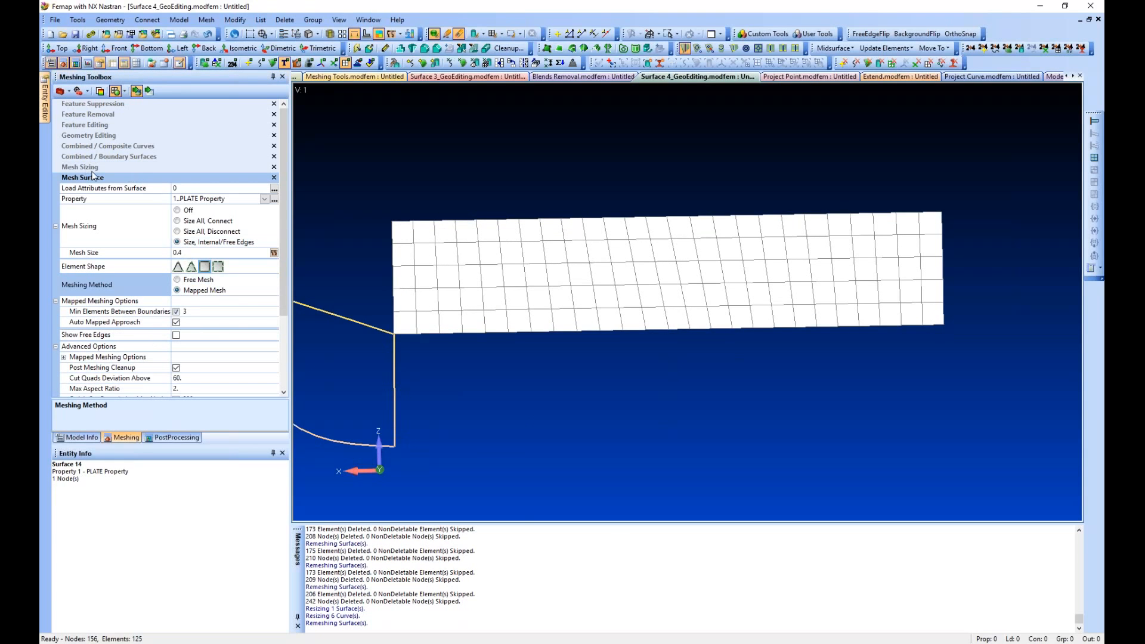
Review the Size Along Curve bias options on the top edge, cancel, then set spacing to Small Elements at Center
{"action": "left_click", "coordinate": [80, 167]}
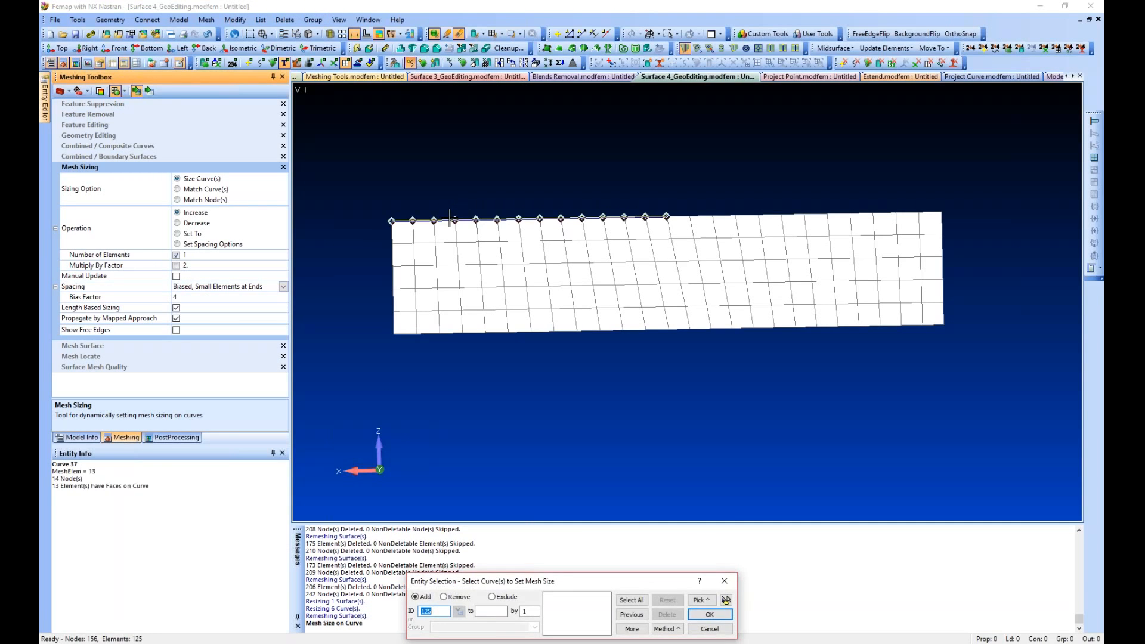
{"action": "left_click", "coordinate": [707, 614]}
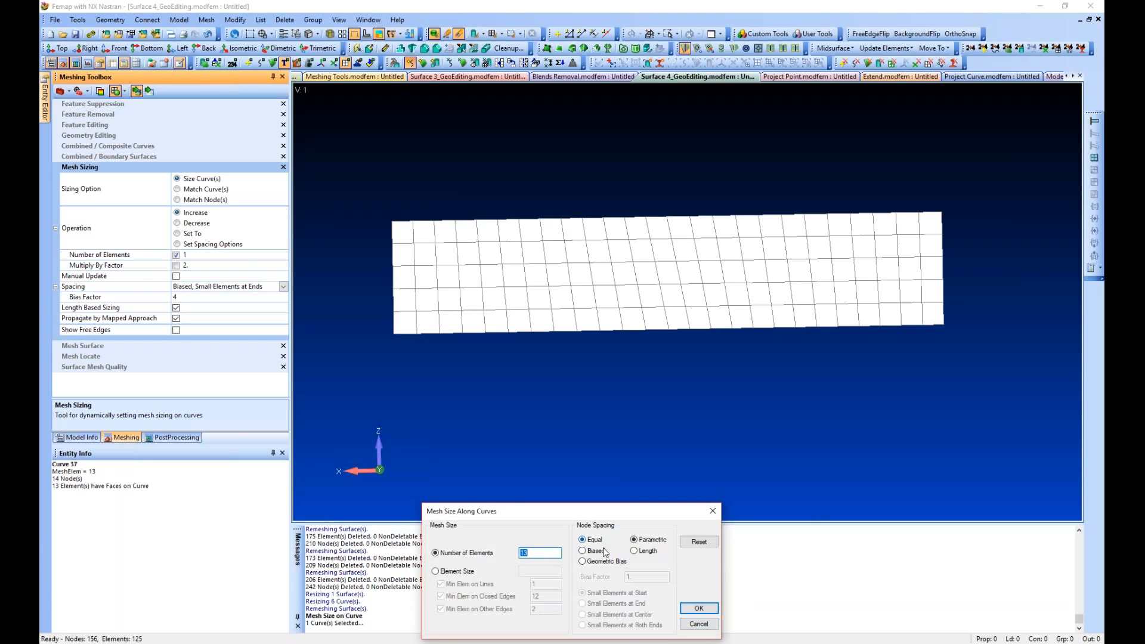
{"action": "left_click", "coordinate": [584, 551]}
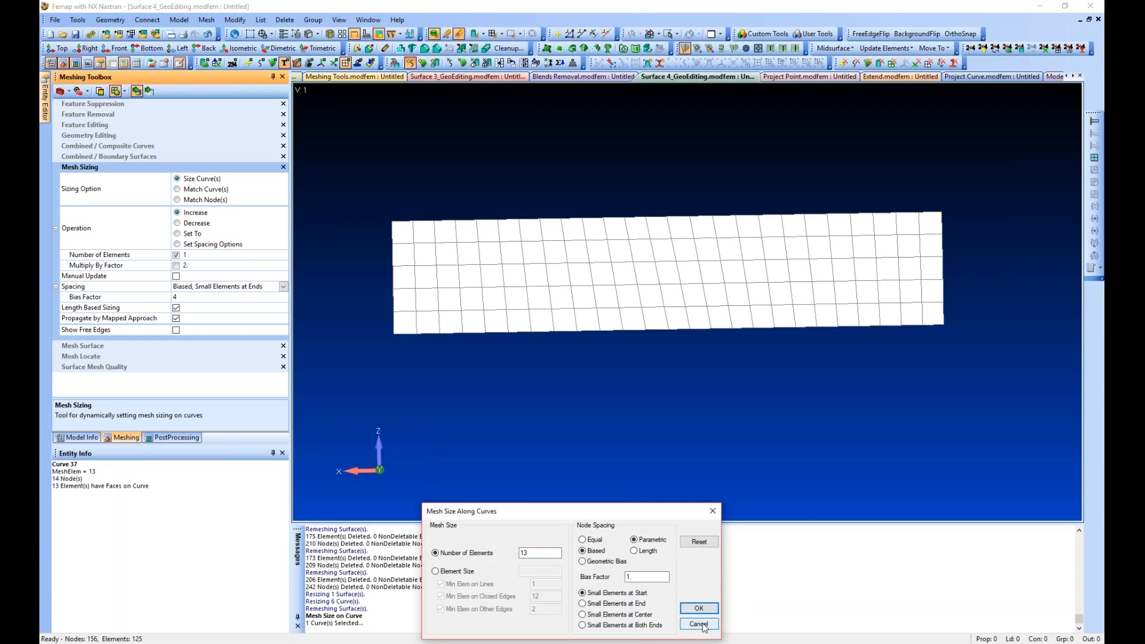
{"action": "left_click", "coordinate": [698, 624]}
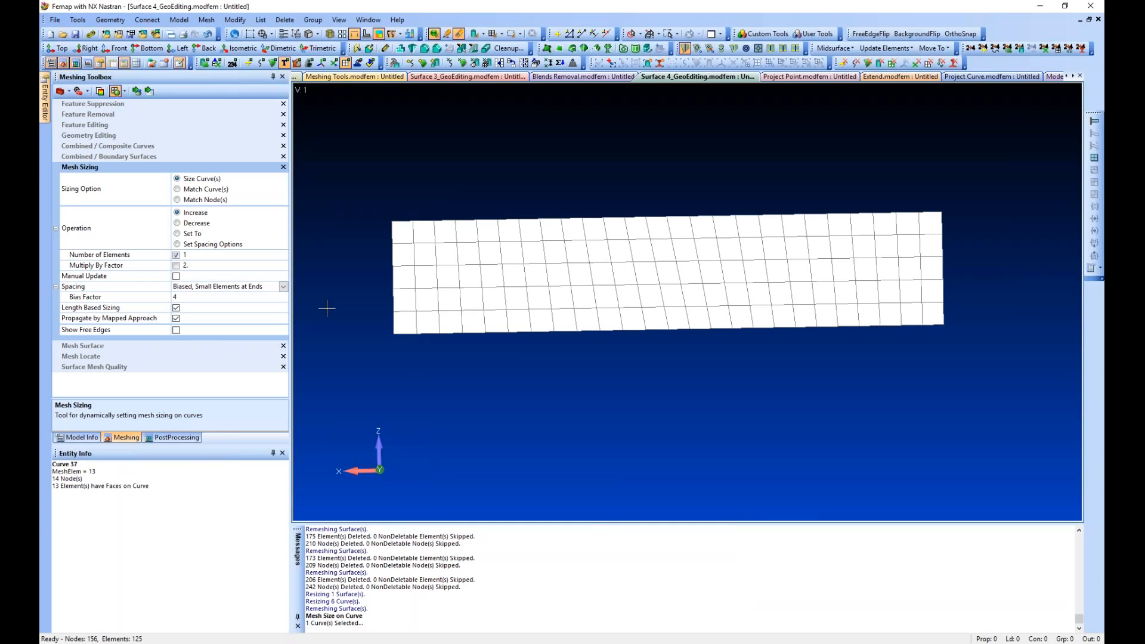
{"action": "left_click", "coordinate": [73, 286]}
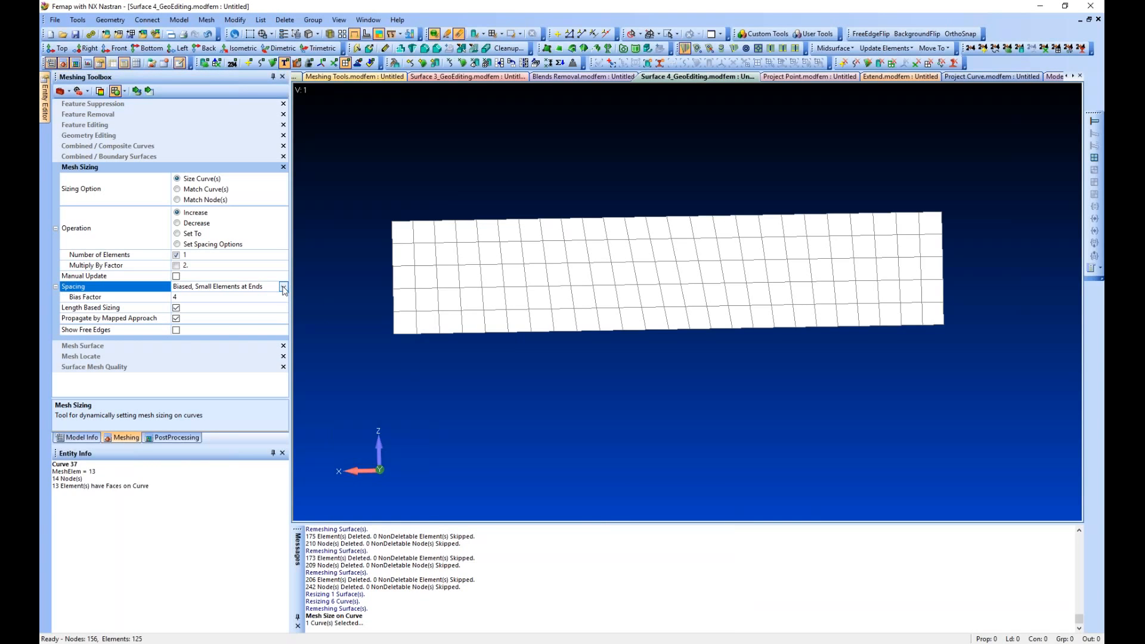
{"action": "left_click", "coordinate": [284, 285]}
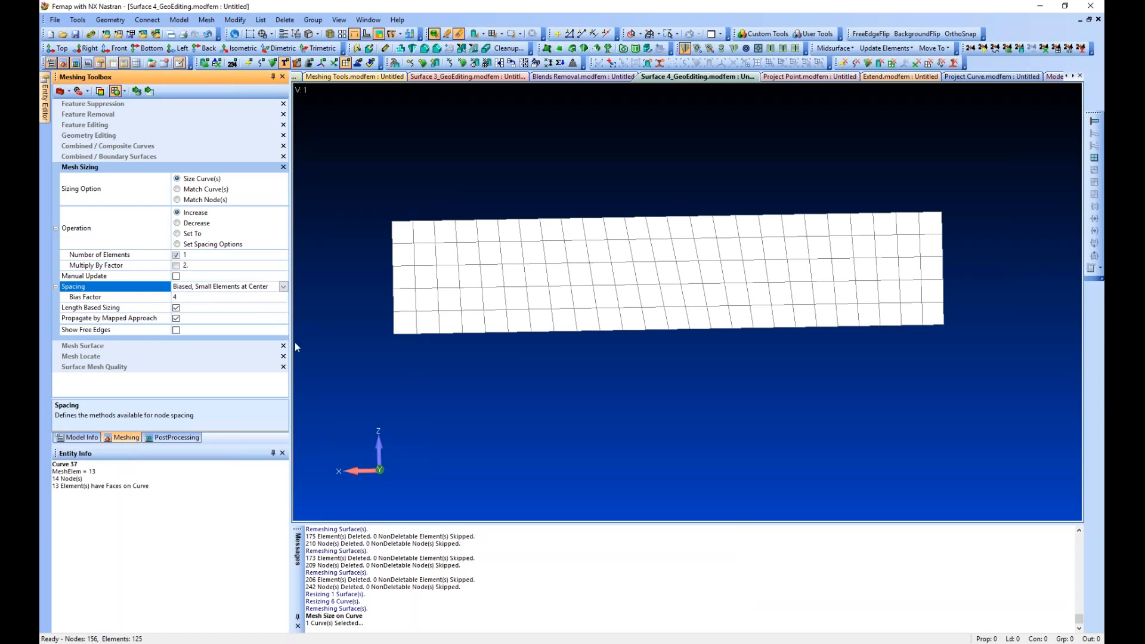